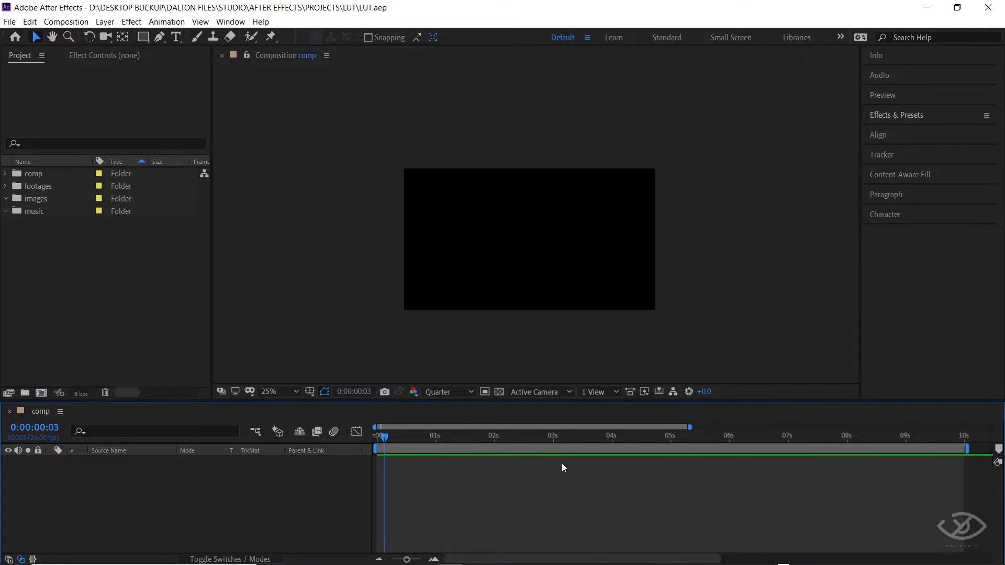
mouse_move(12, 195)
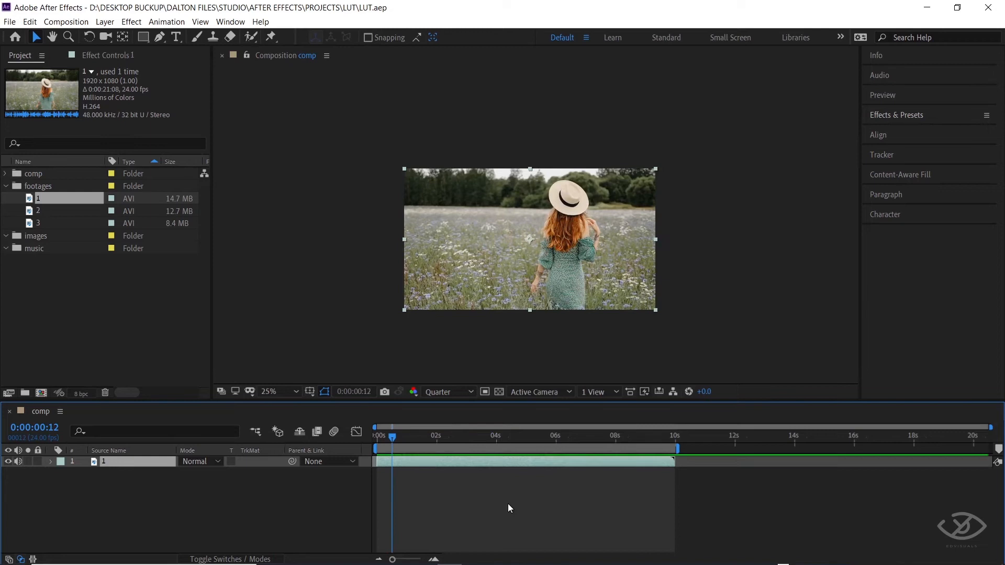
- Queue the current frame as a still and set its render resolution to Full
click(65, 21)
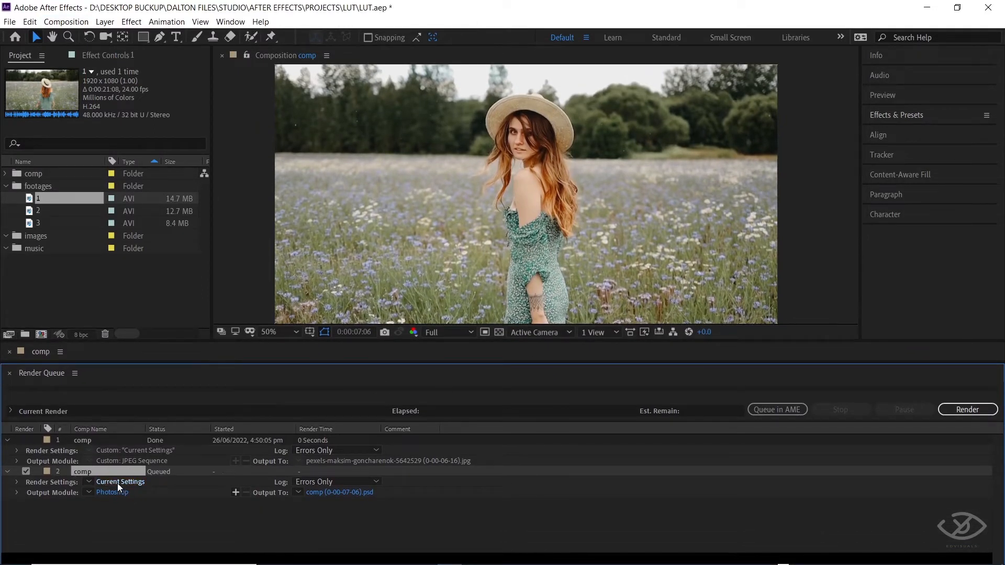
click(120, 481)
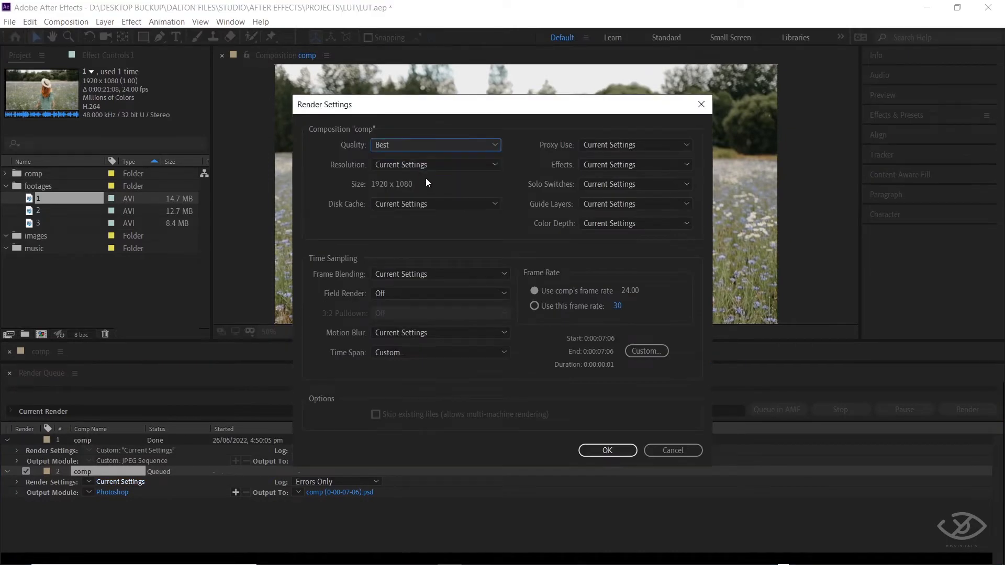
click(435, 164)
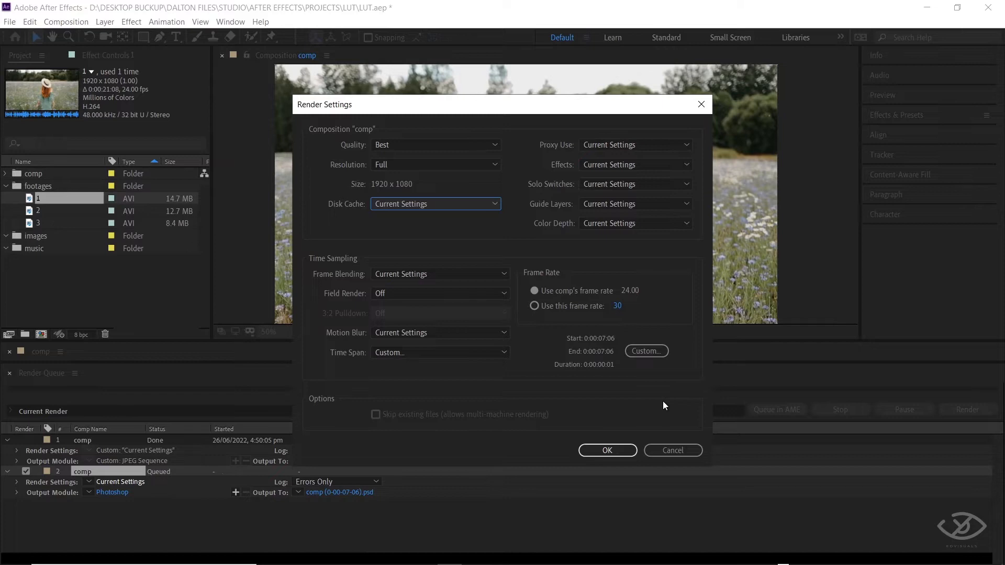
click(606, 450)
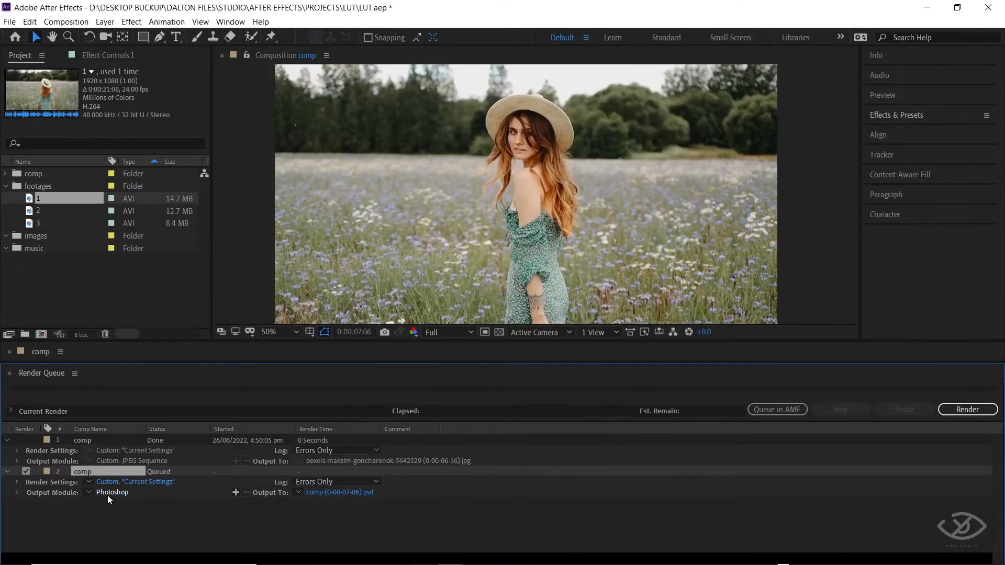
- Change the still's Output Module format to JPEG Sequence
click(113, 492)
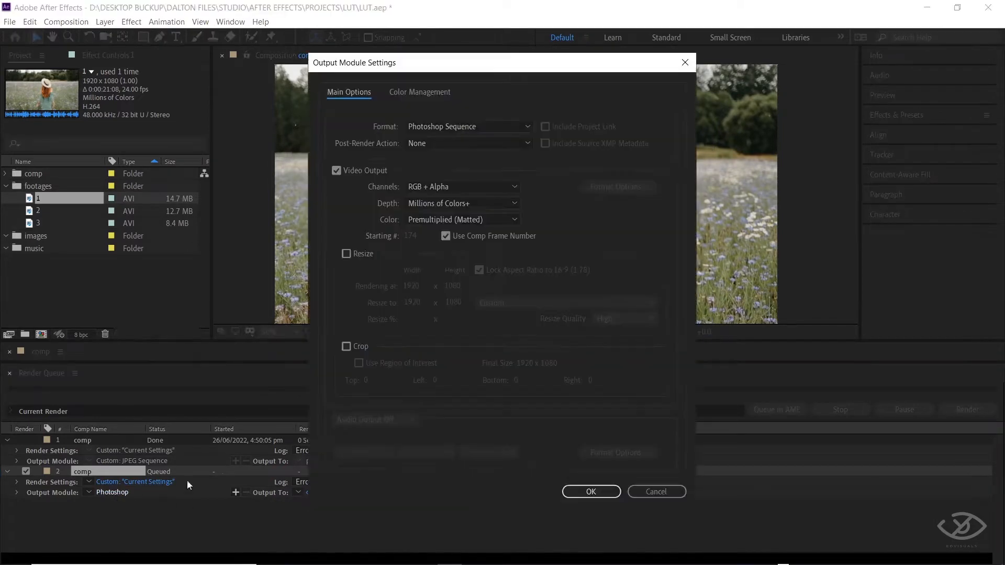
click(467, 126)
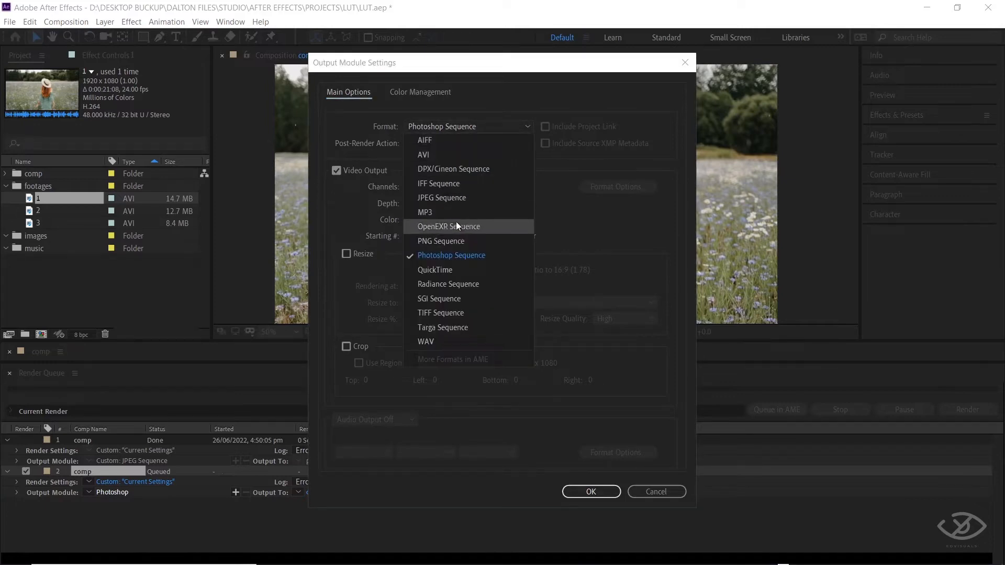
mouse_move(446, 197)
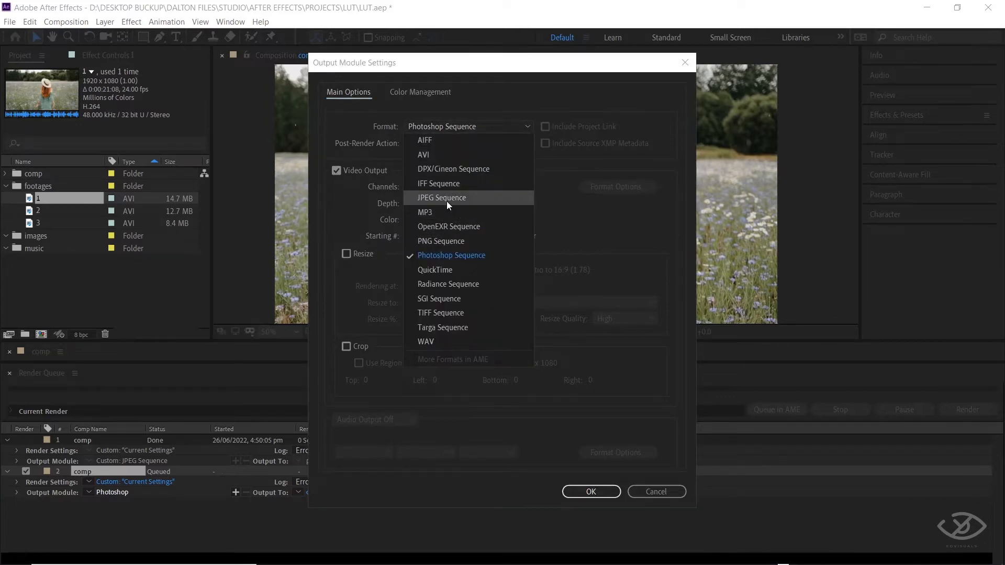
click(441, 197)
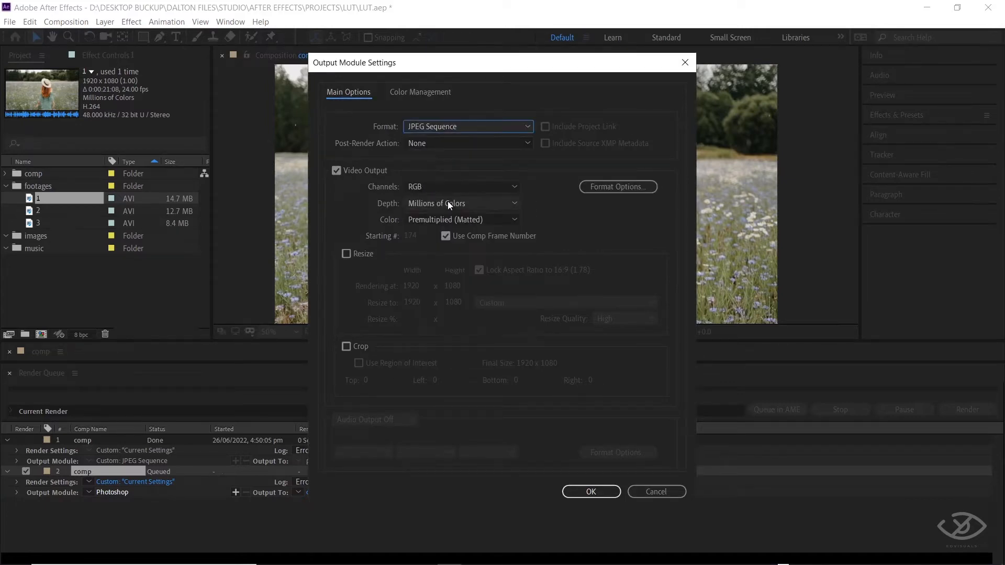
click(589, 492)
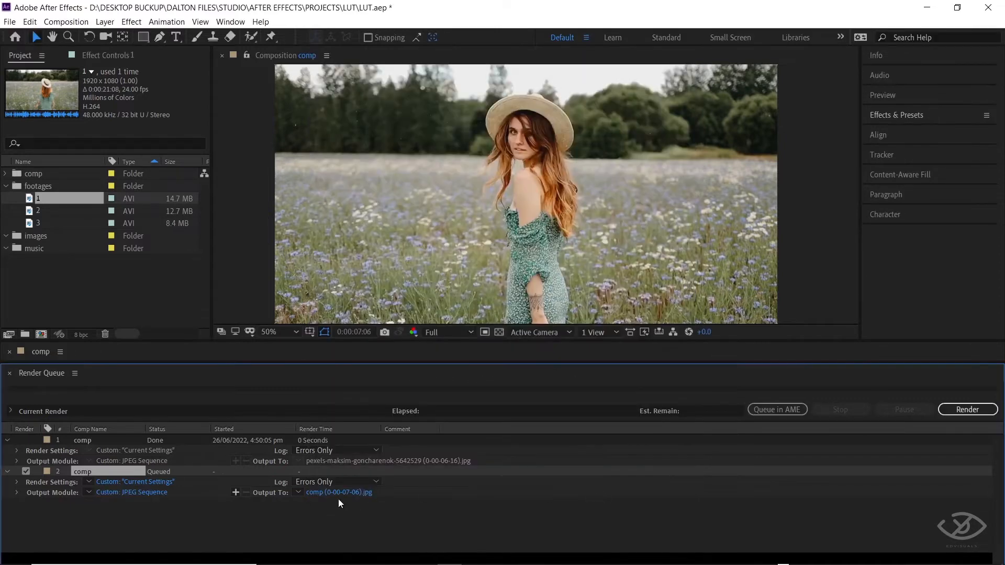
- Set the frame's output to the Desktop with the file name 'orange and teal'
click(338, 492)
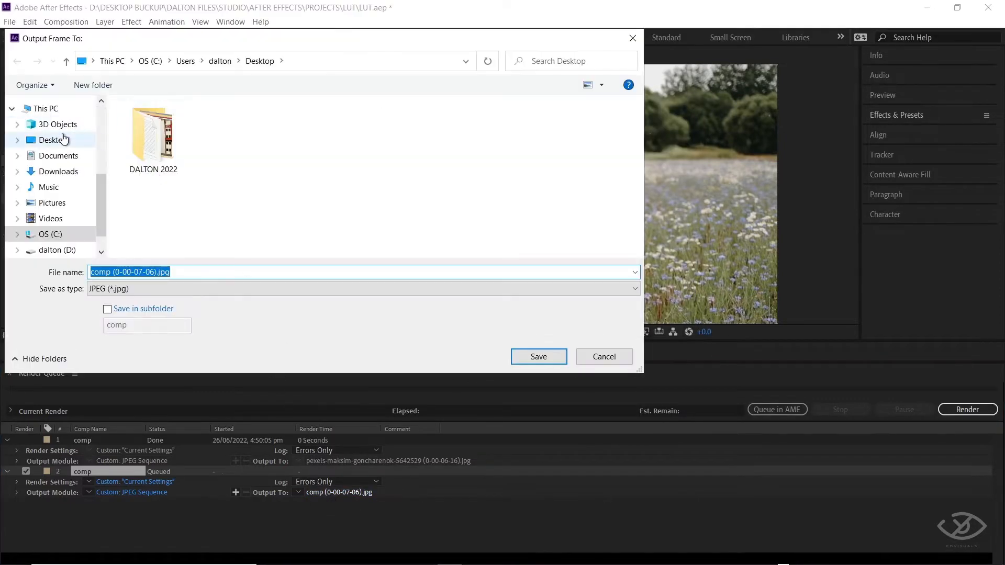
click(52, 140)
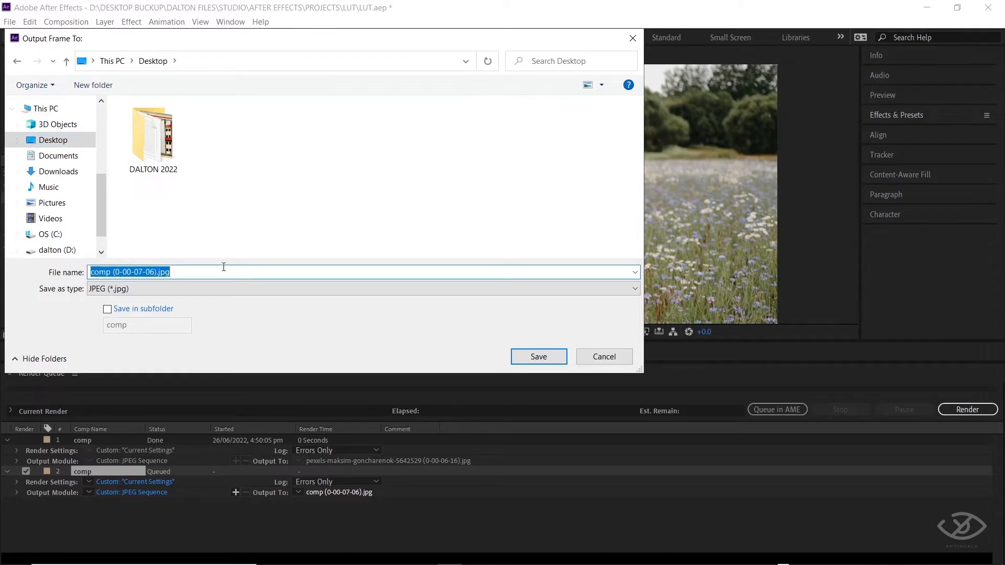
text(orange and)
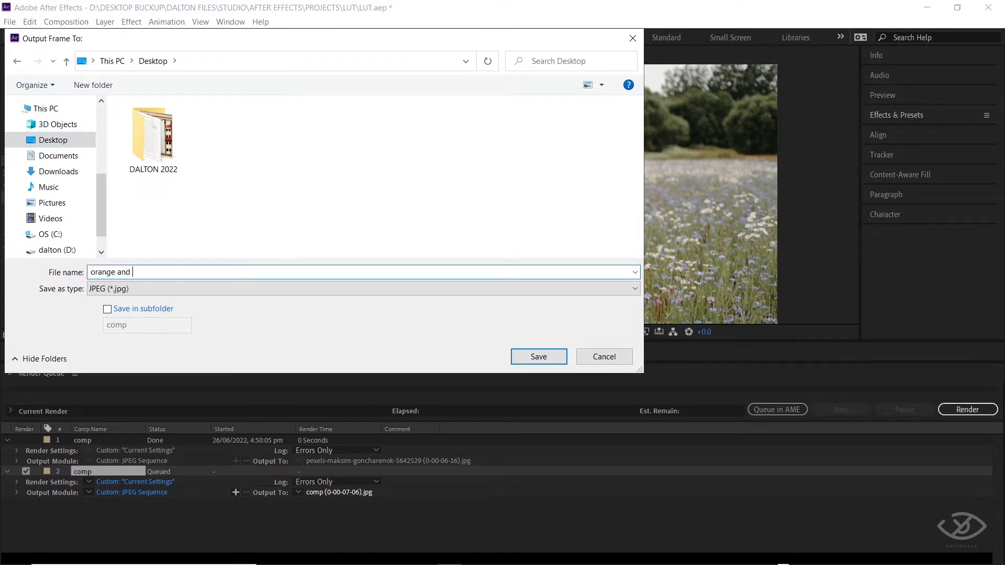
text(teal)
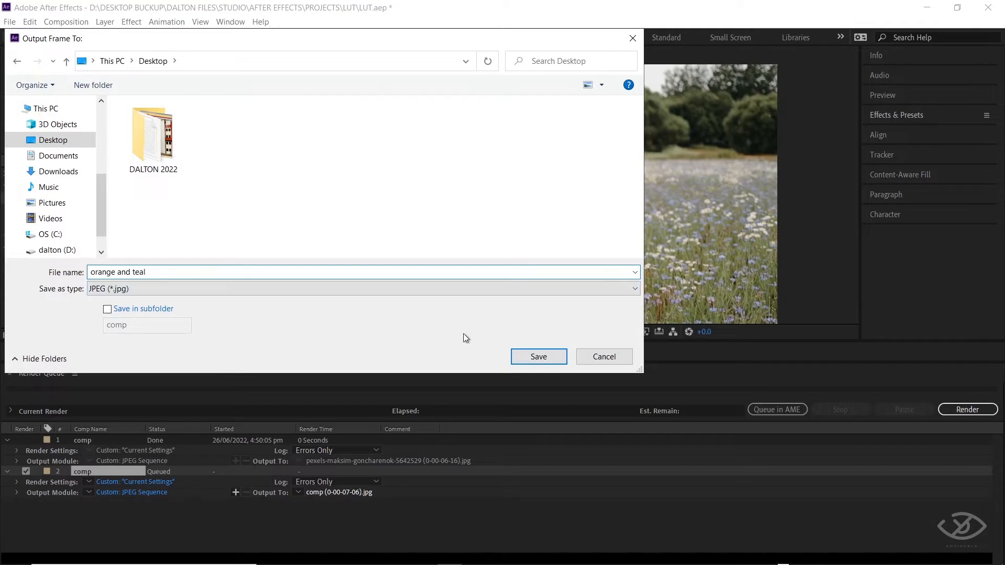
click(538, 356)
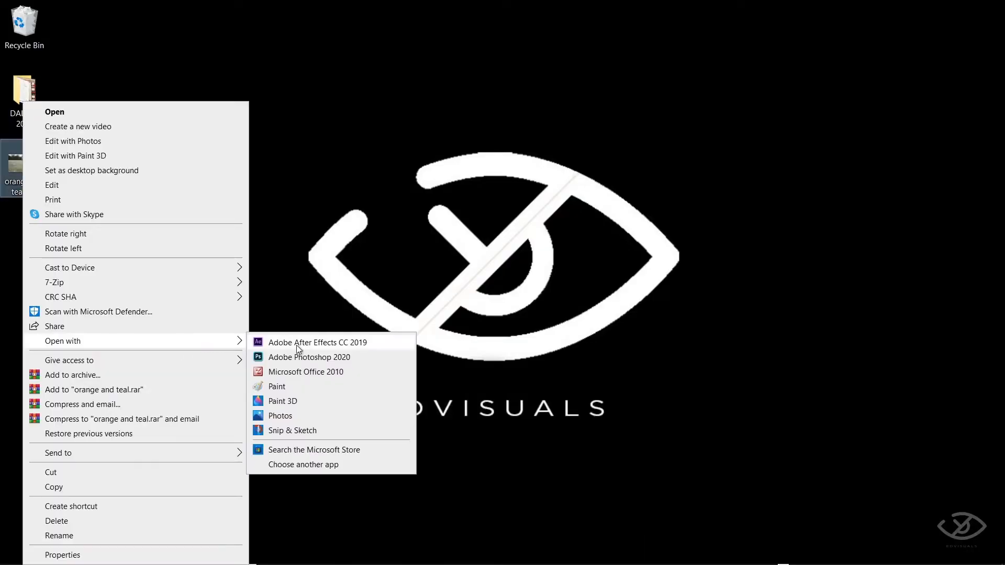
- Open the orange and teal JPEG with Adobe Photoshop 2020
click(308, 357)
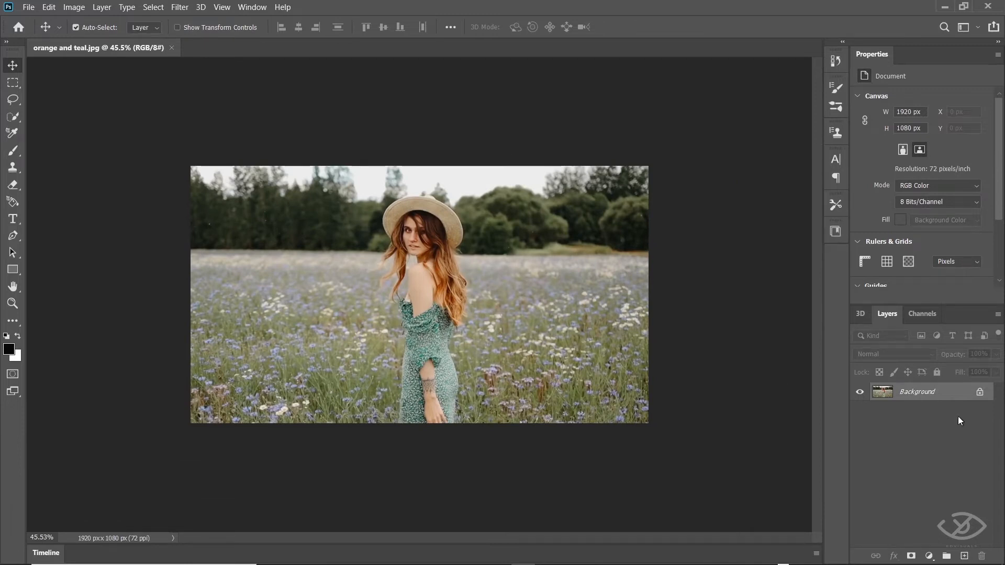
mouse_move(885, 396)
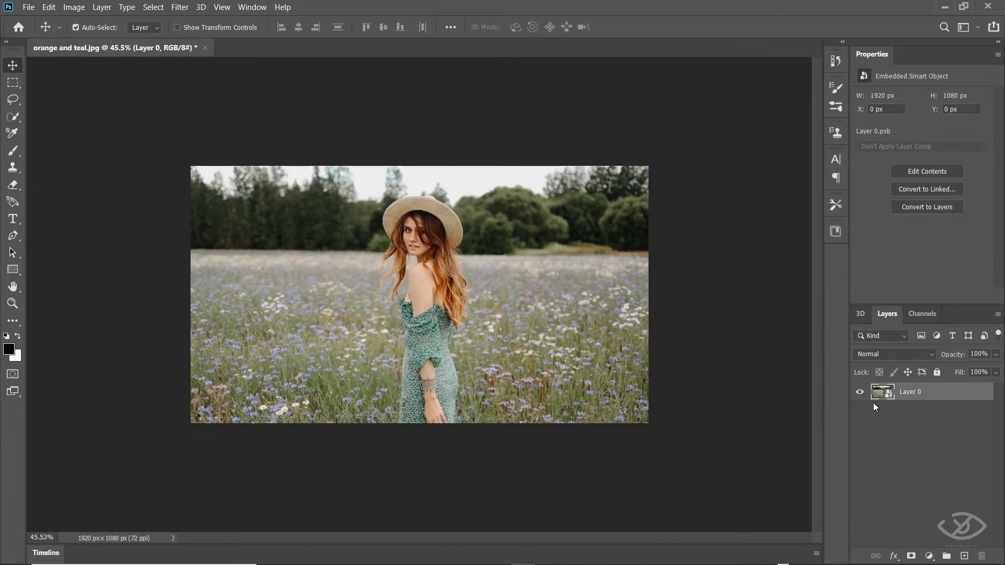
- Apply Filter > Camera Raw Filter to the smart object layer
click(180, 7)
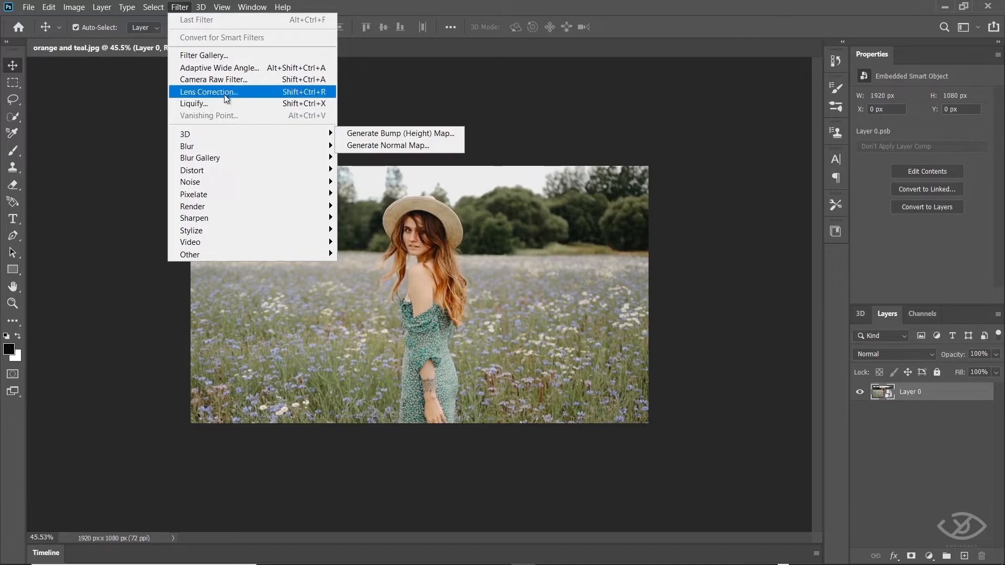
mouse_move(214, 79)
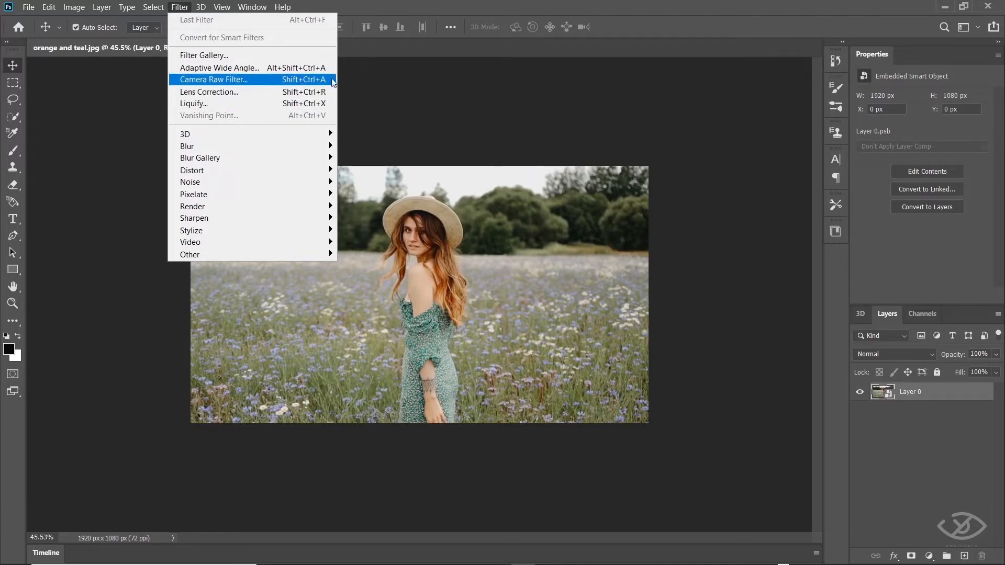
click(214, 80)
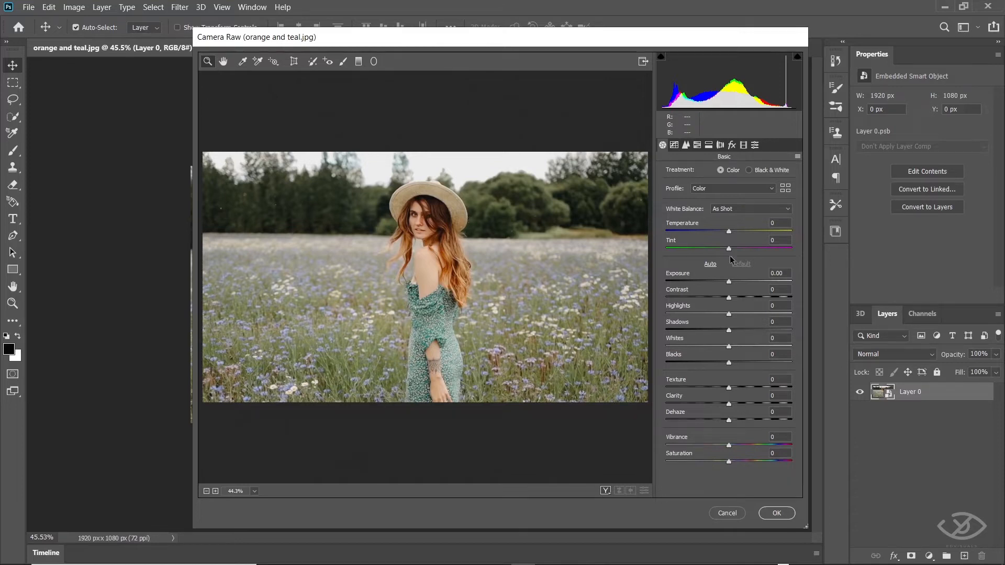
mouse_move(743, 146)
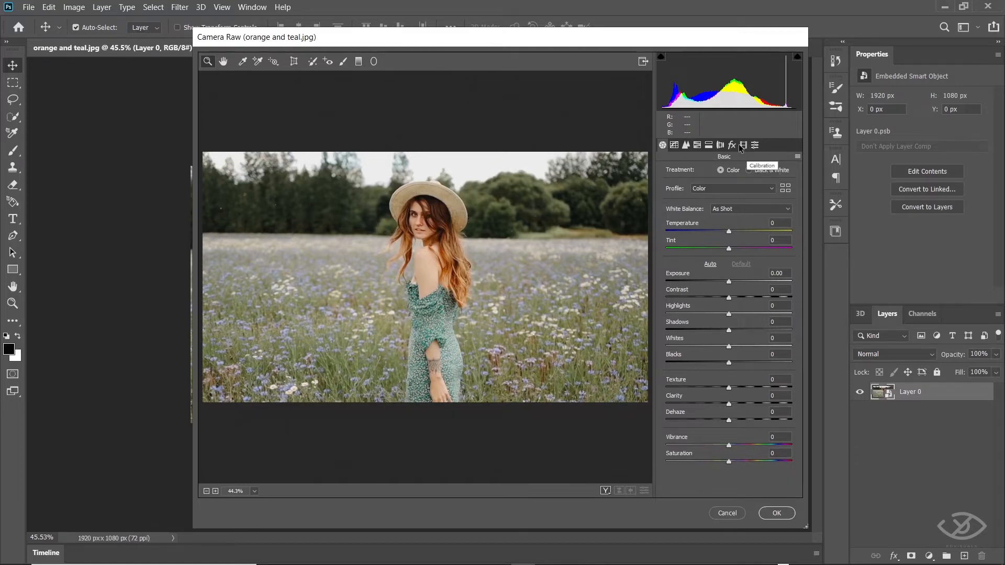
- In Calibration, set Blue Primary hue to -100 and Red Primary hue to +50
click(742, 145)
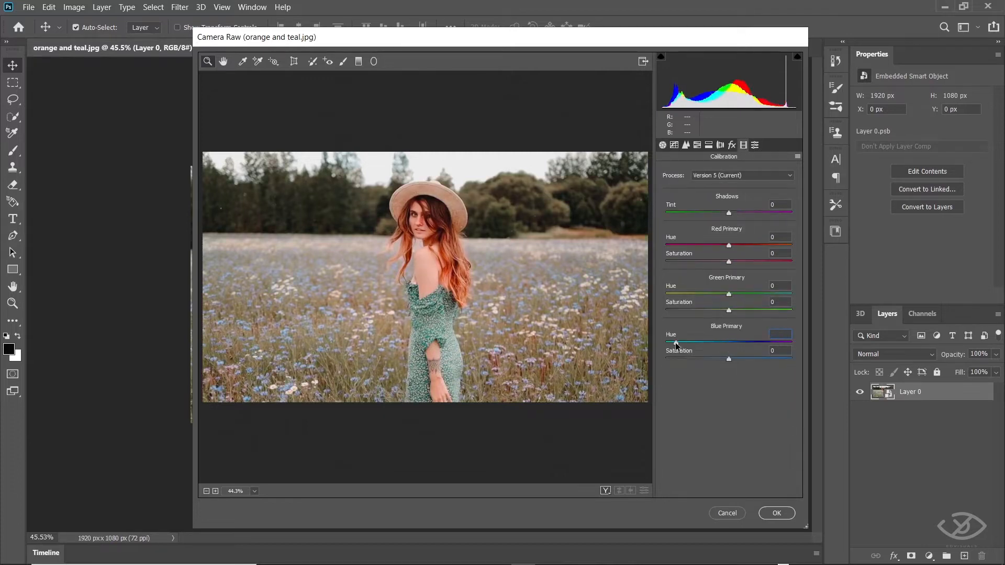
drag(728, 341, 666, 342)
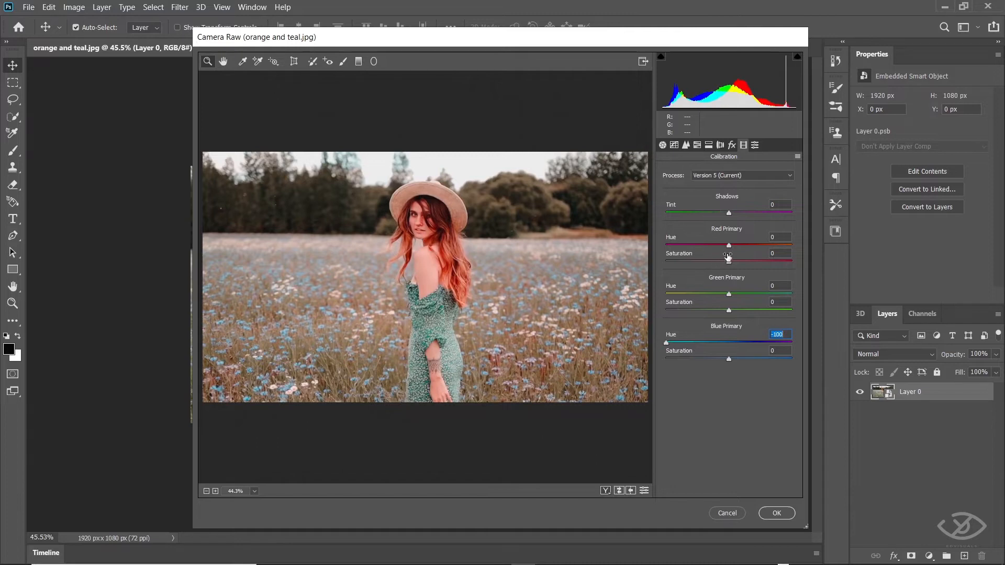
drag(727, 245, 756, 245)
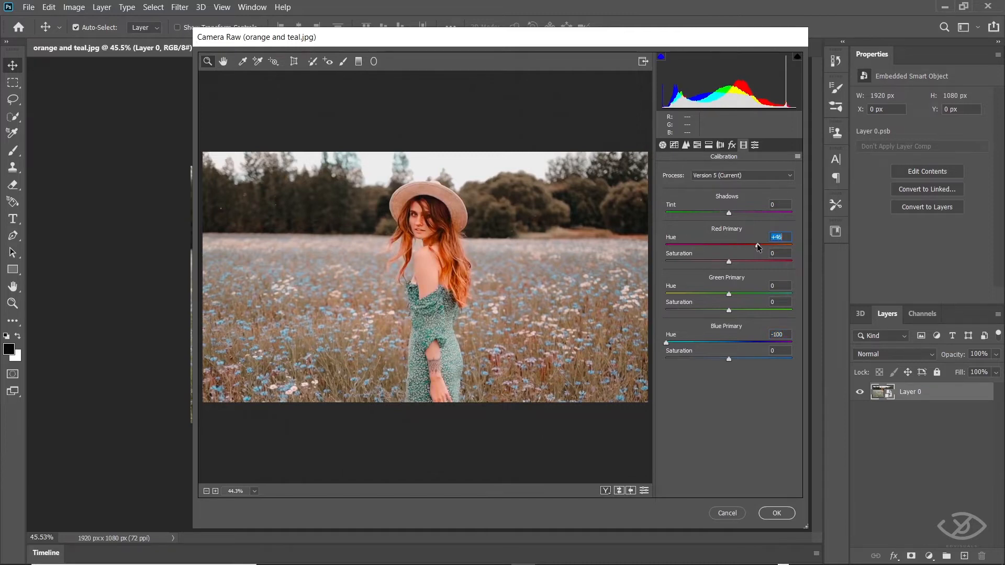
drag(757, 244, 759, 245)
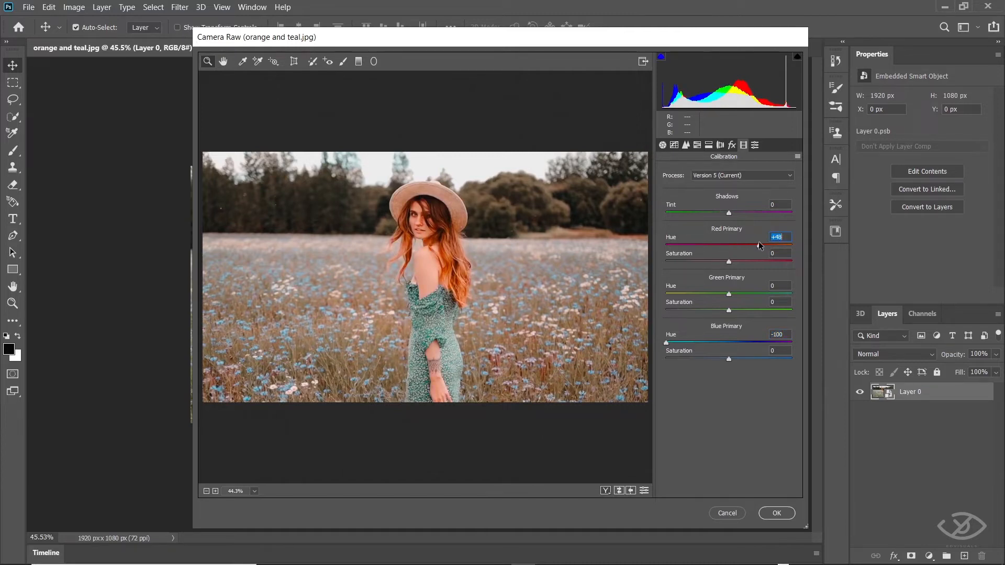
drag(756, 246, 765, 245)
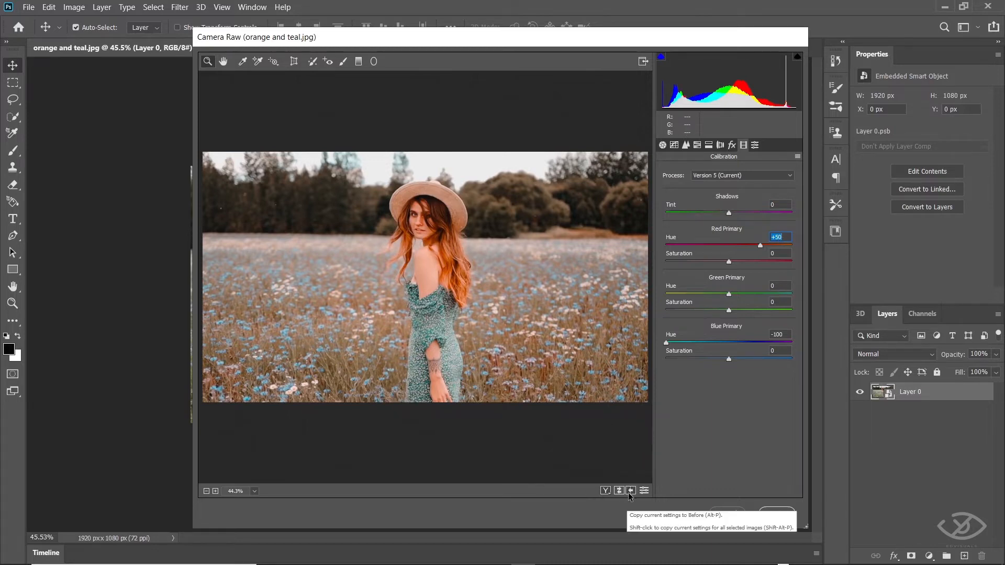
click(631, 491)
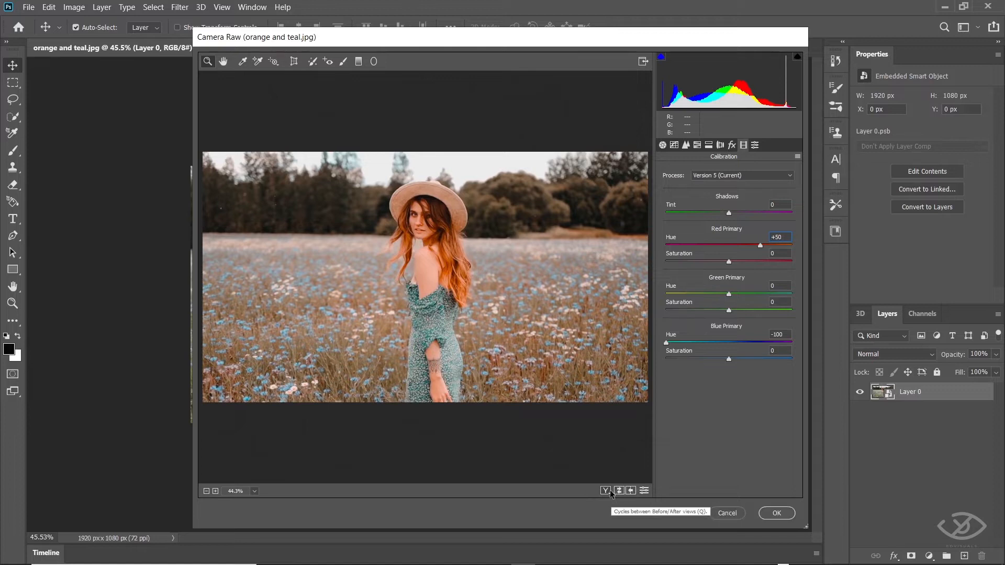
- Show before/after split and set Highlights -71, Whites -22, Blacks -32
click(605, 491)
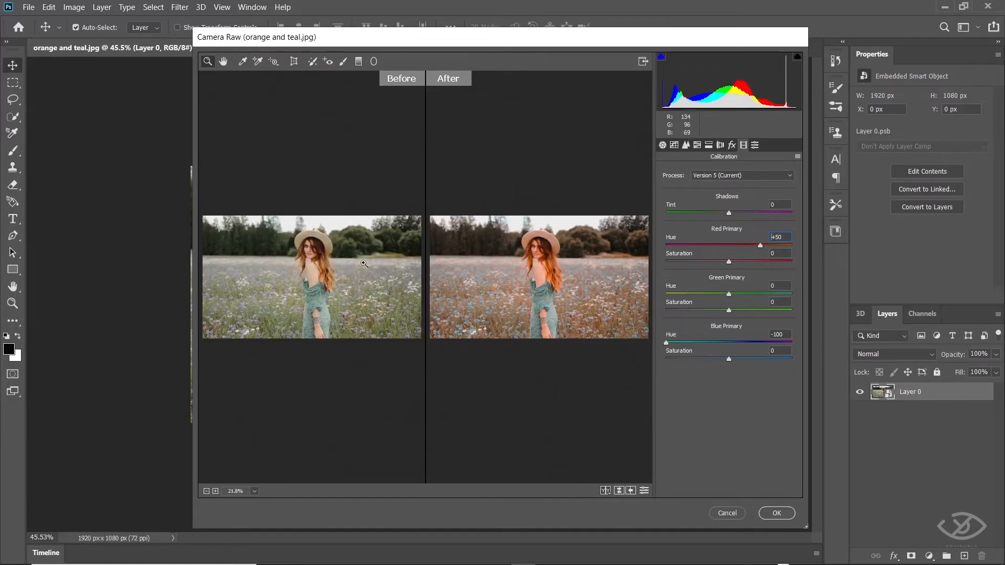
click(663, 144)
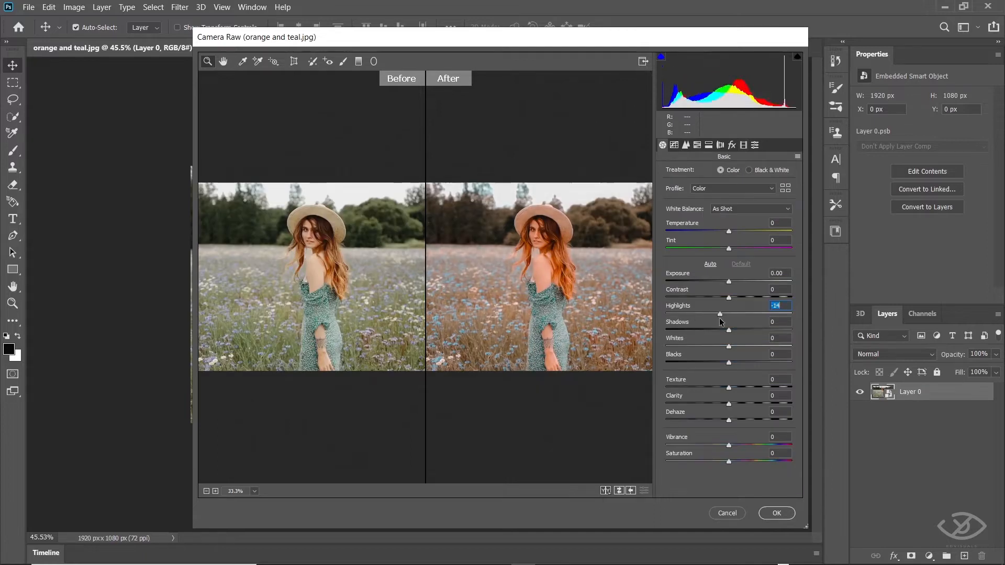
drag(719, 314, 677, 313)
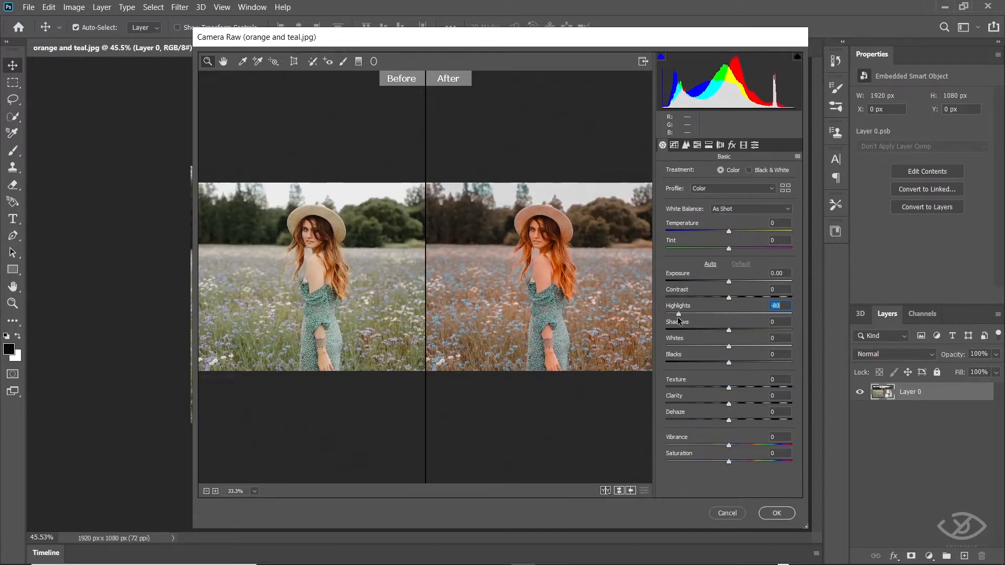
drag(678, 313, 684, 313)
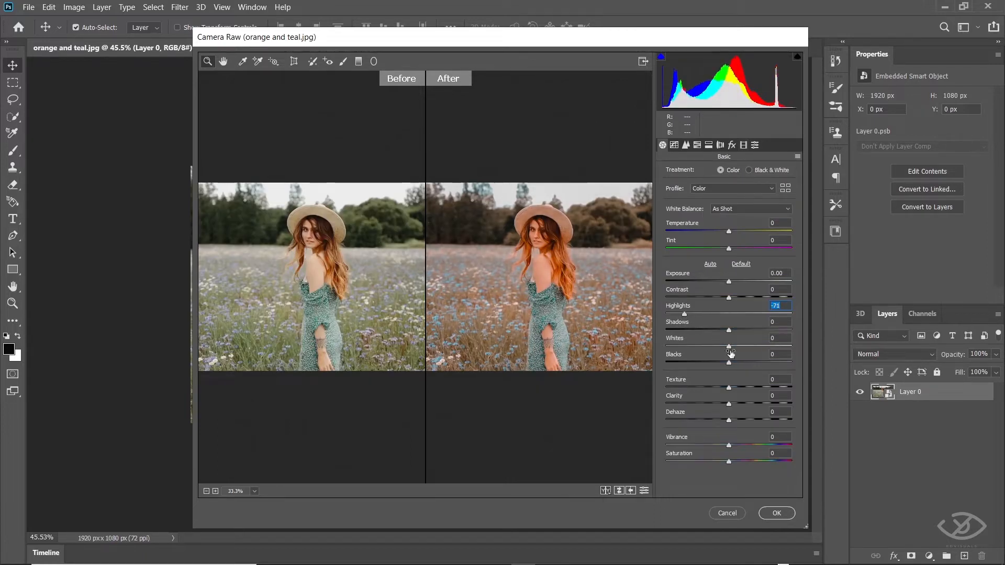
drag(727, 345, 712, 345)
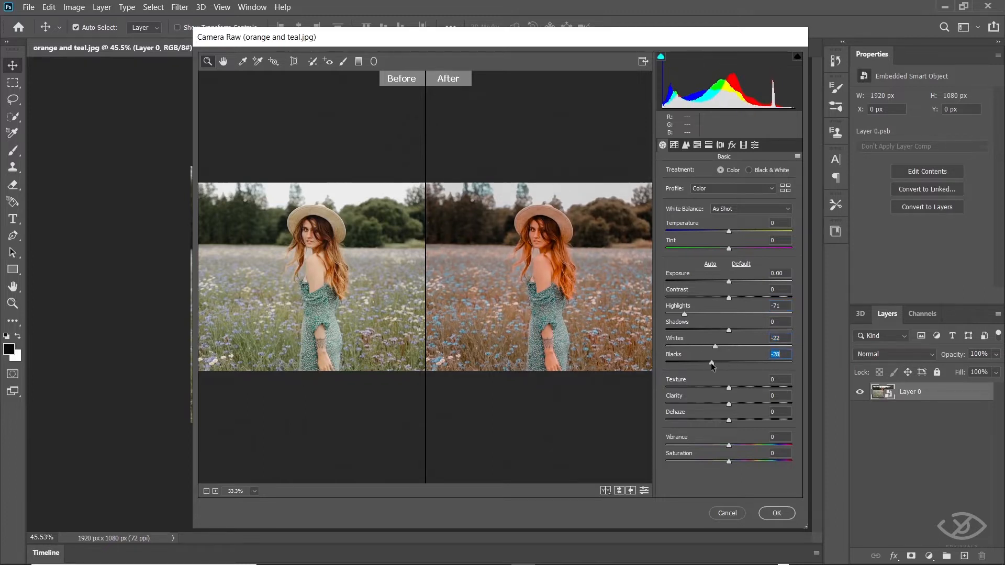
drag(716, 362, 710, 362)
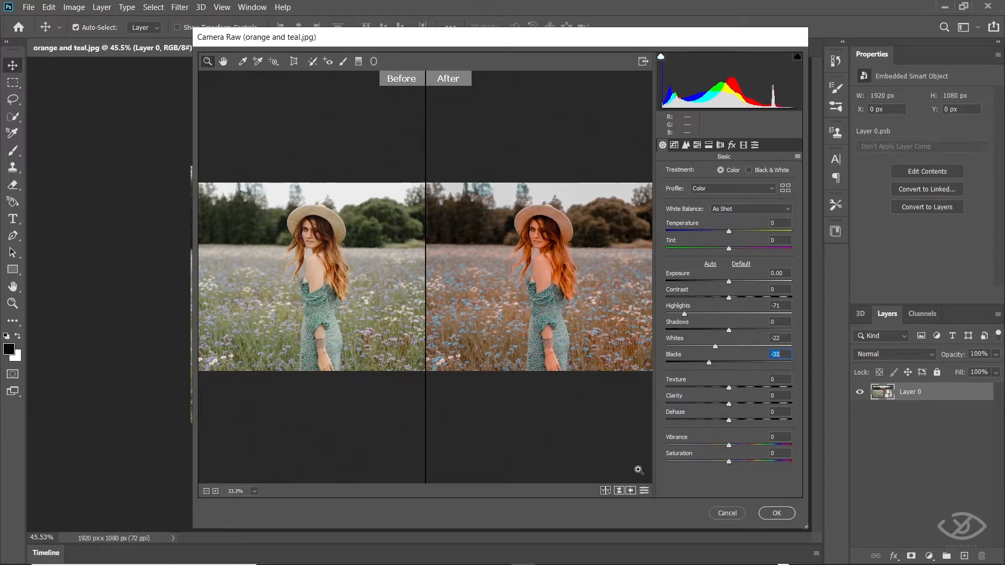
mouse_move(644, 491)
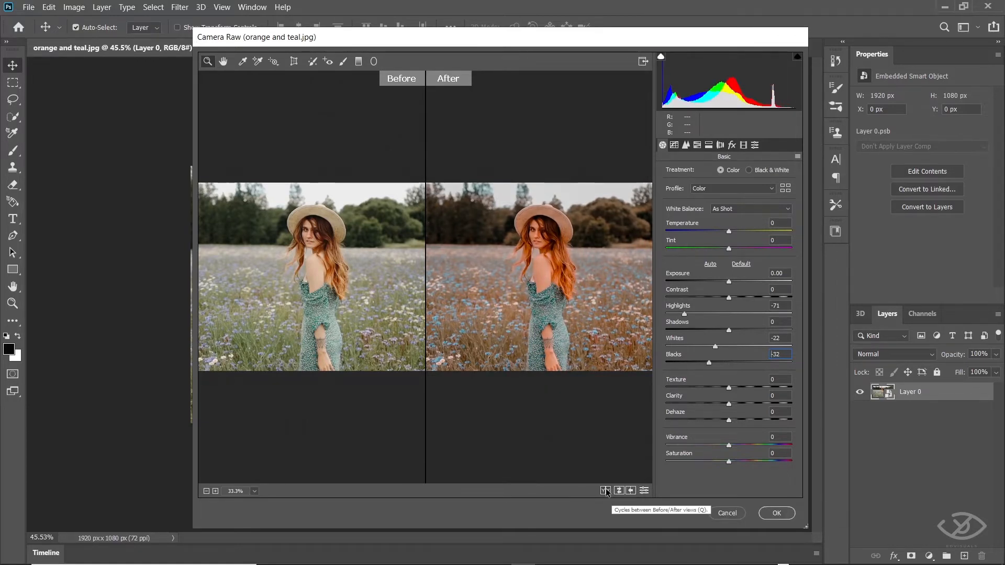
- Return to single view; set Blacks -33, Shadows -35, Whites +24, Contrast -19, Saturation -19
click(605, 490)
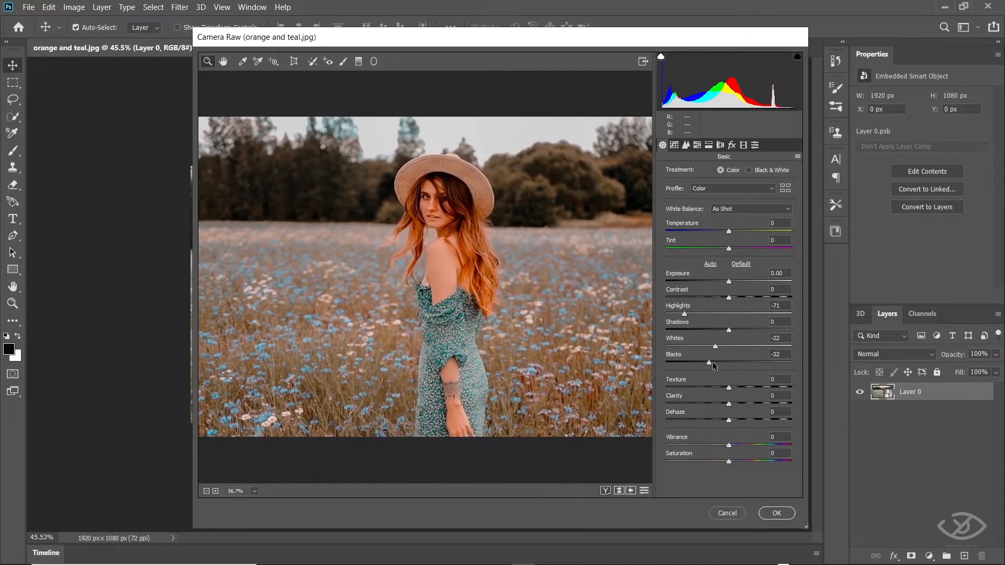
drag(714, 363, 700, 363)
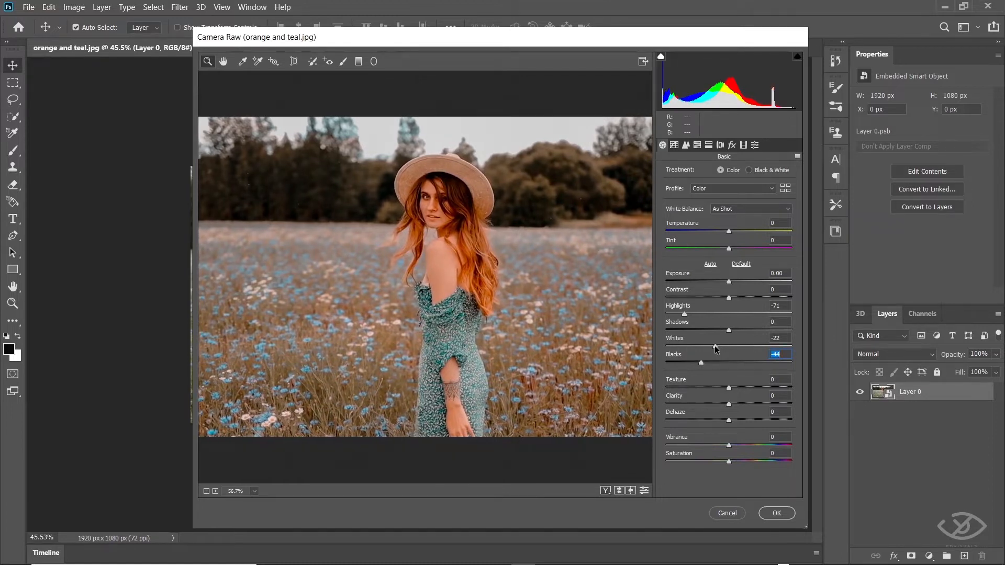
drag(727, 331, 705, 332)
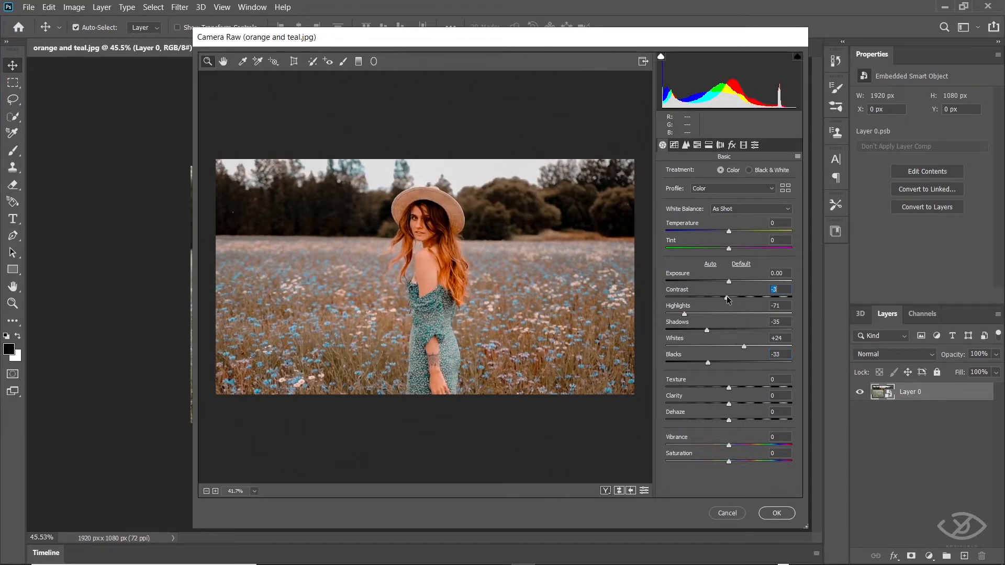
drag(722, 300, 710, 300)
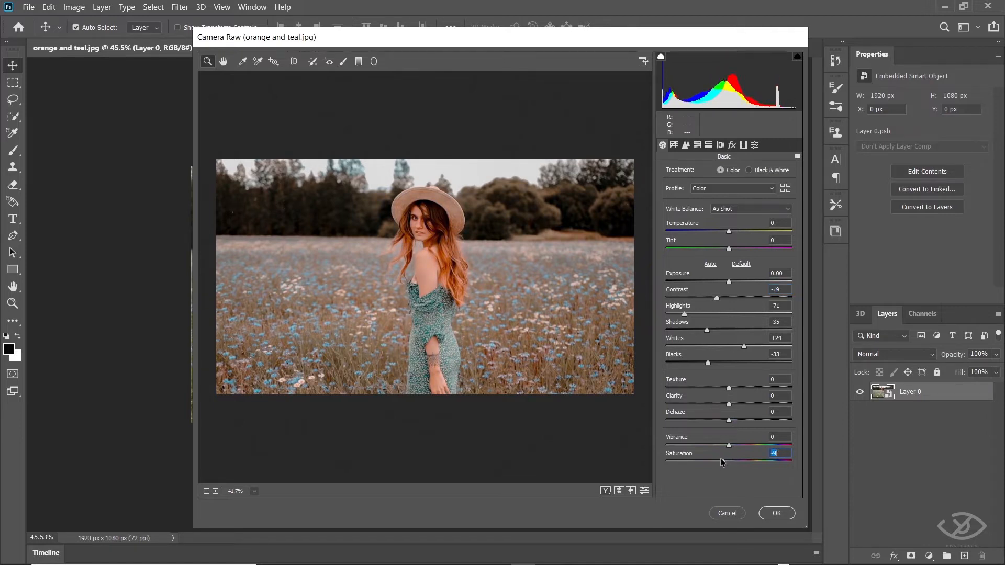
drag(727, 445, 718, 445)
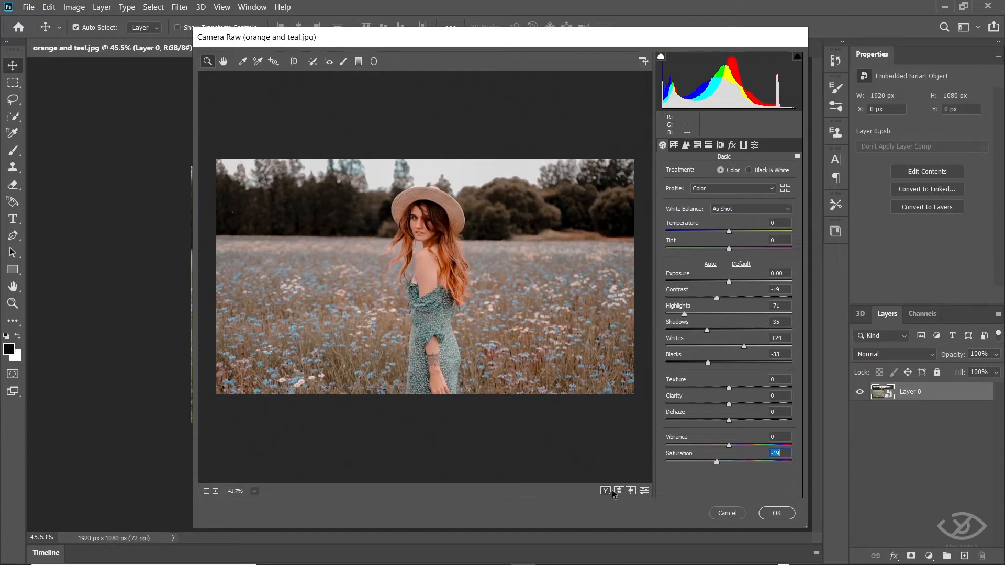
click(606, 491)
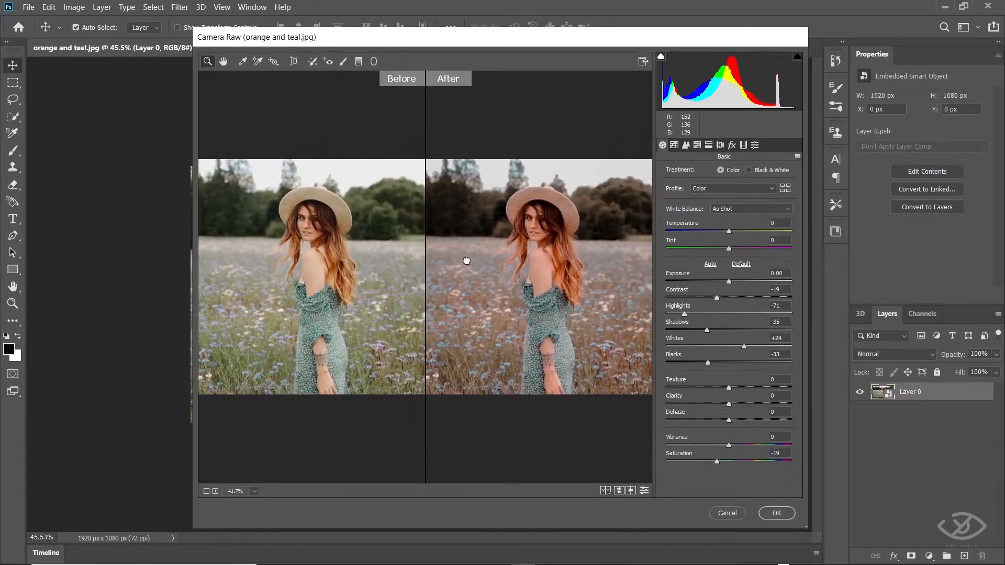
click(605, 491)
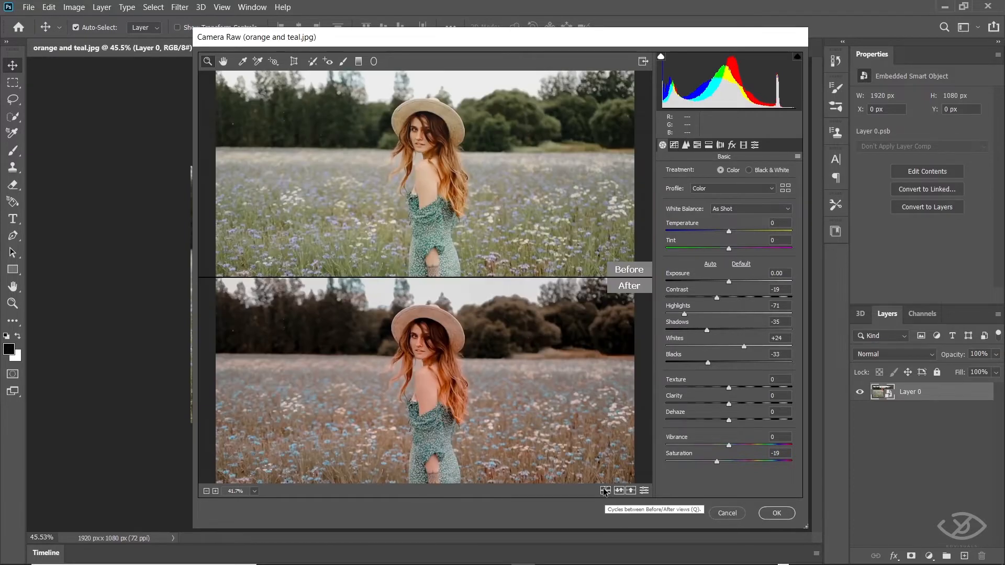
mouse_move(456, 173)
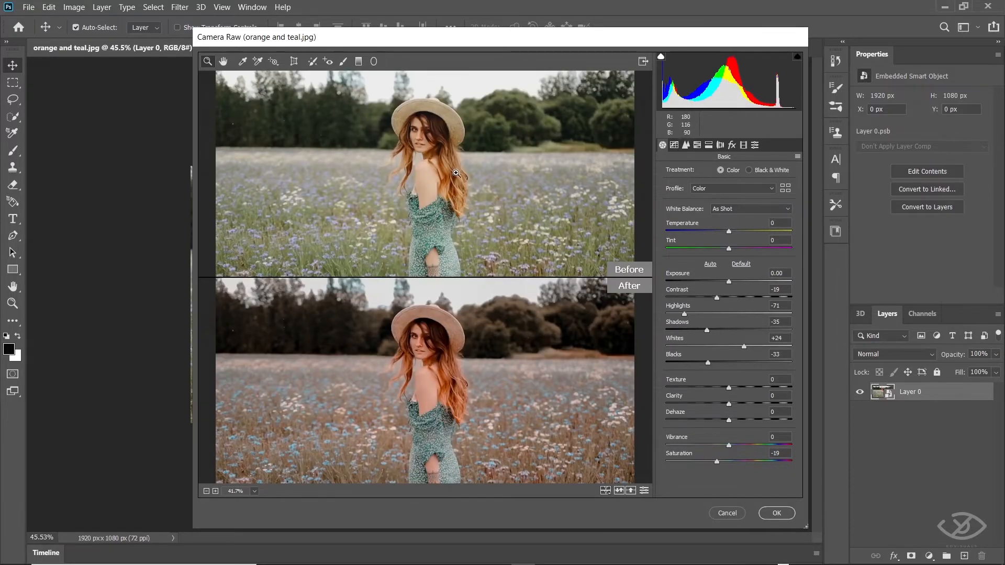
mouse_move(751, 282)
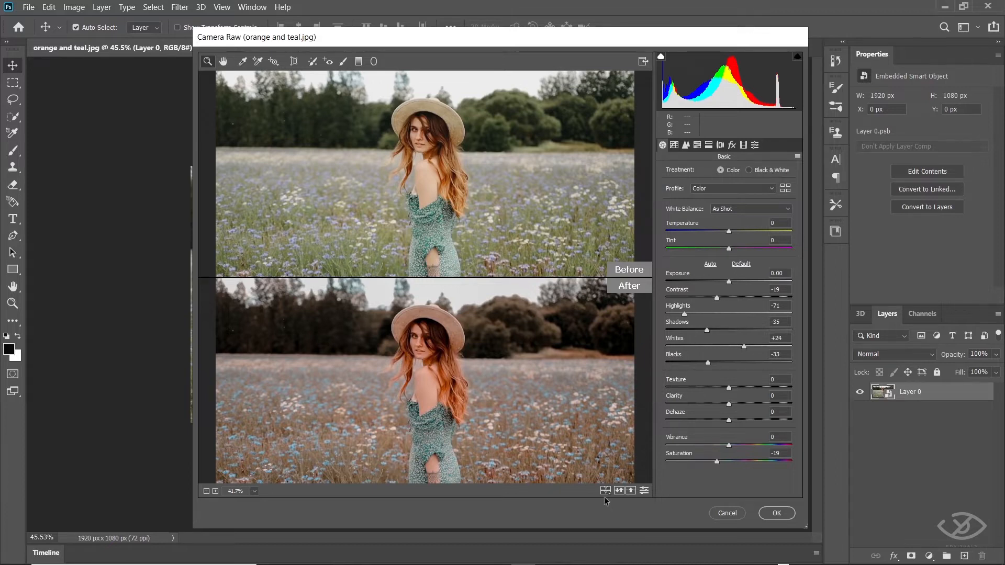
click(605, 490)
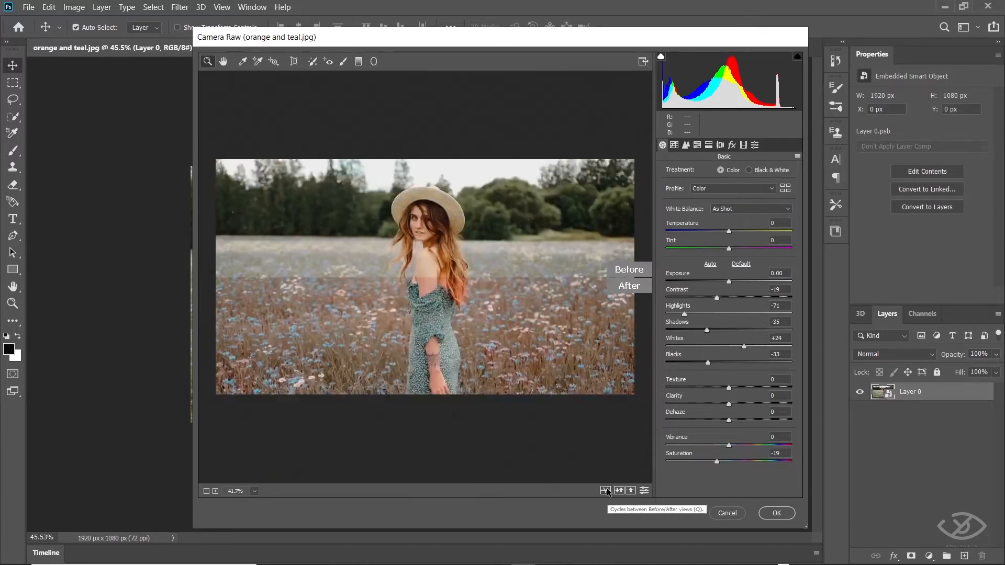
click(606, 491)
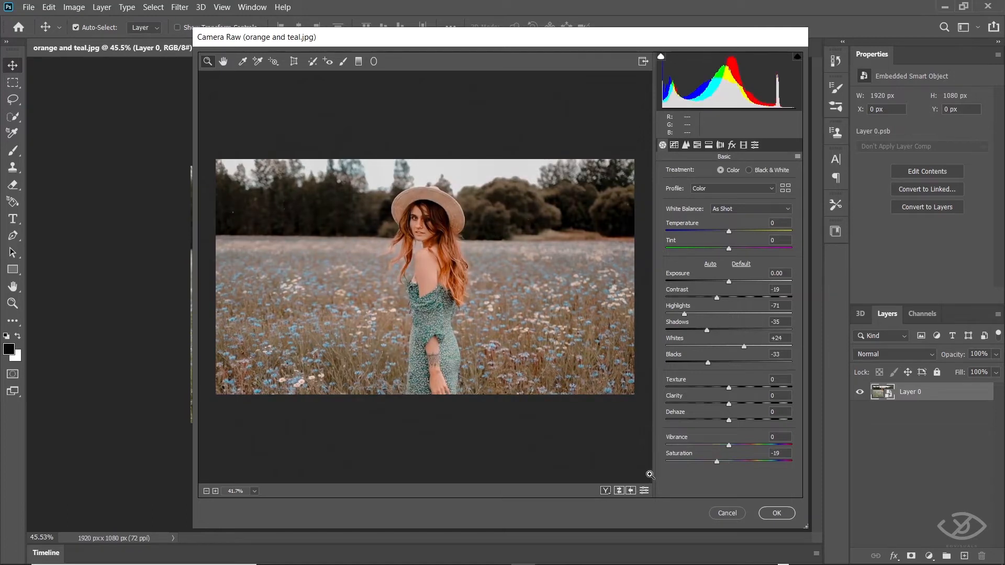
- Save the current Camera Raw settings as user preset 'emd orange and teal LUT'
click(741, 264)
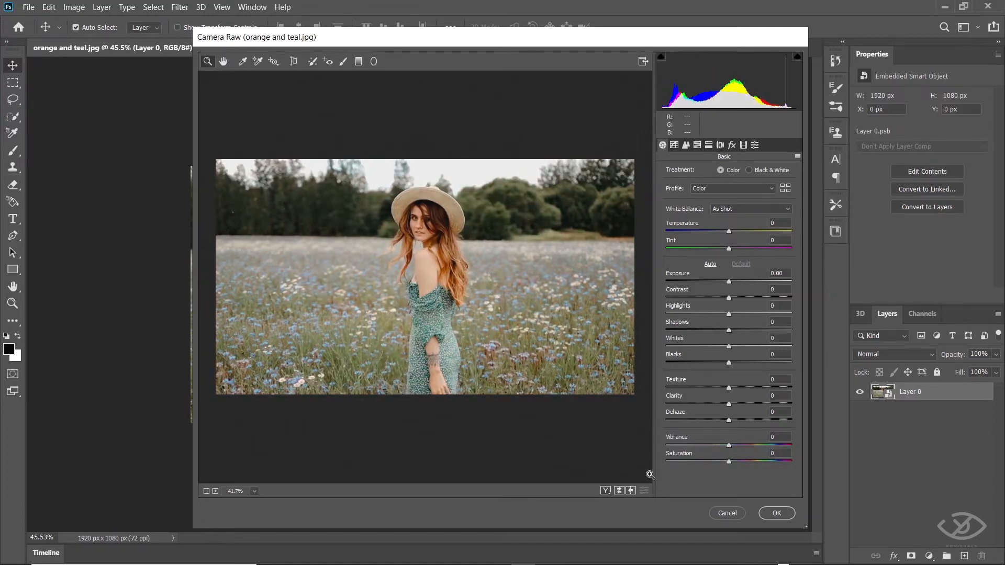
click(709, 263)
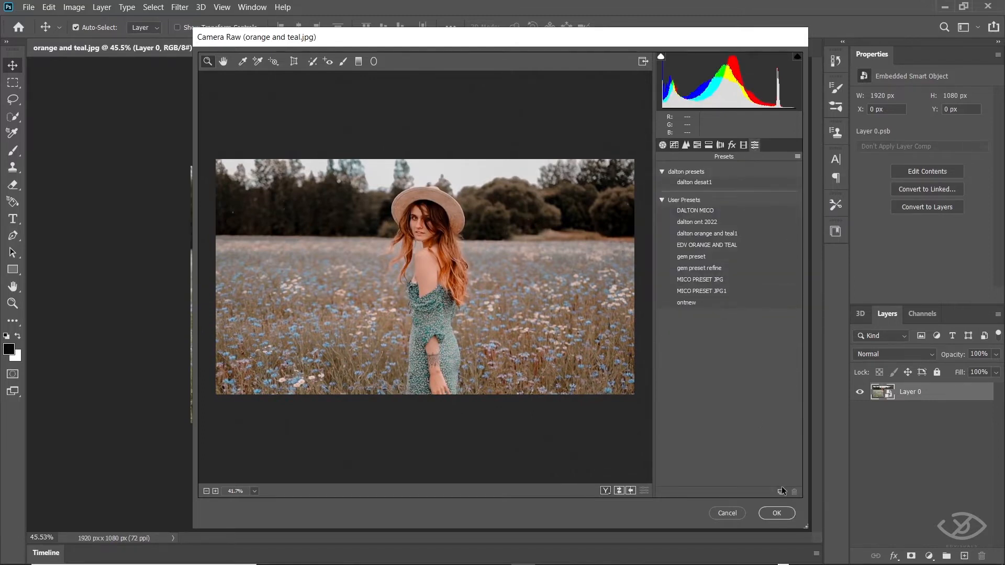
click(782, 491)
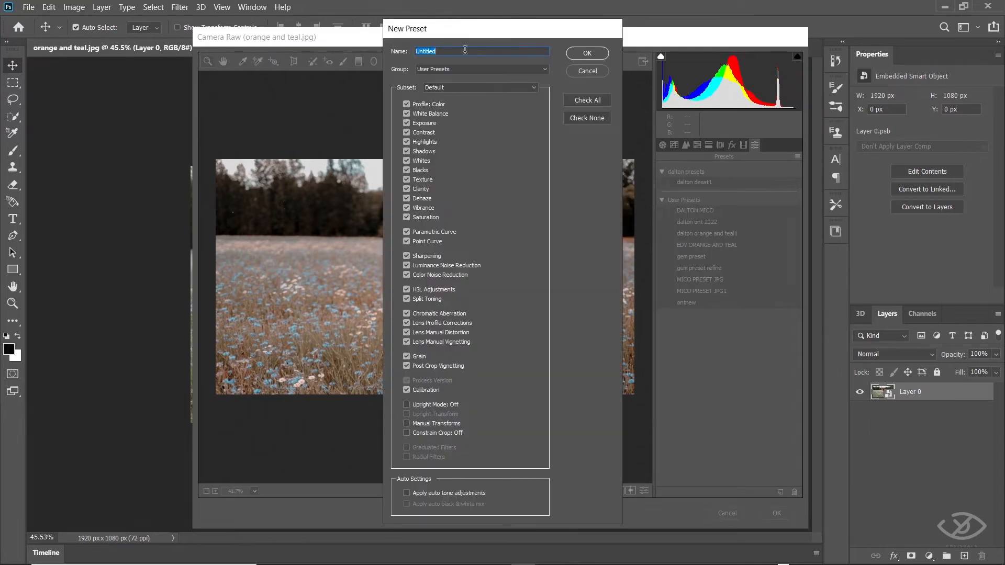
text(e)
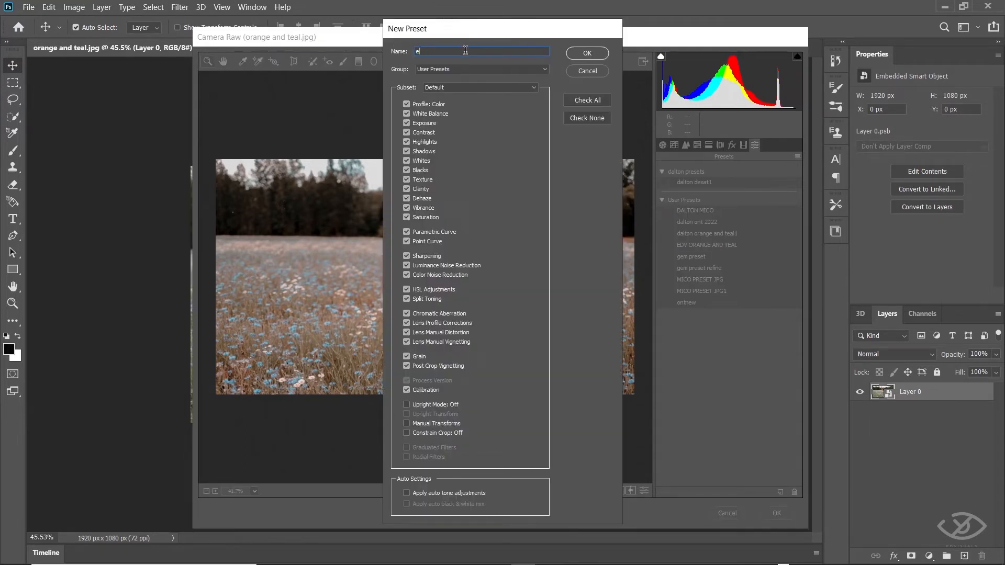
text(md)
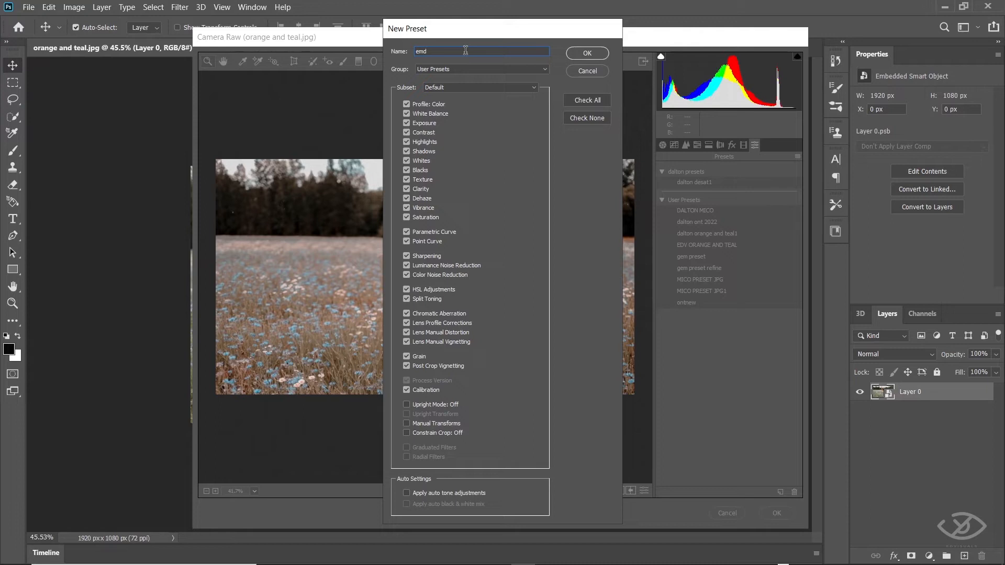
text(orange)
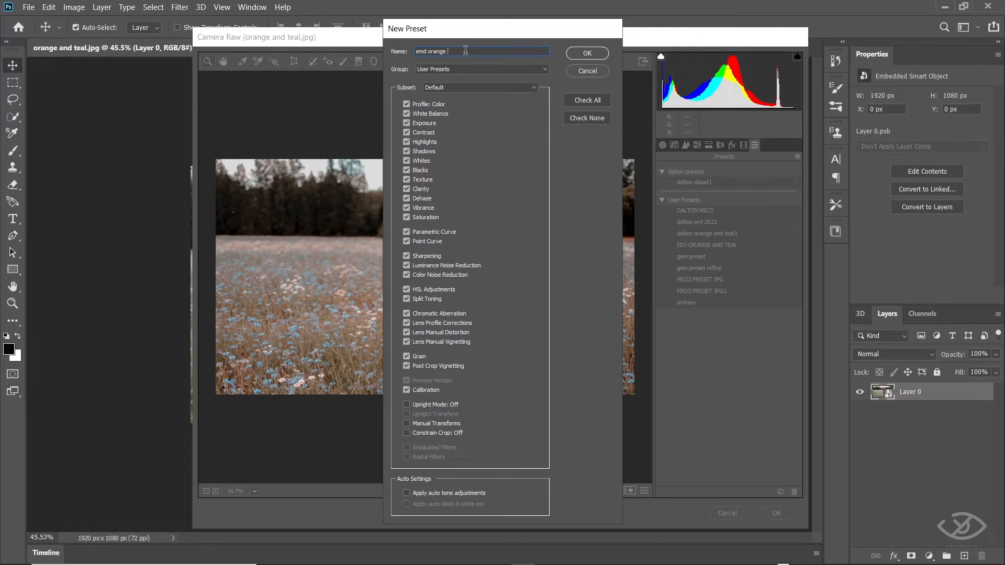
text(and tea)
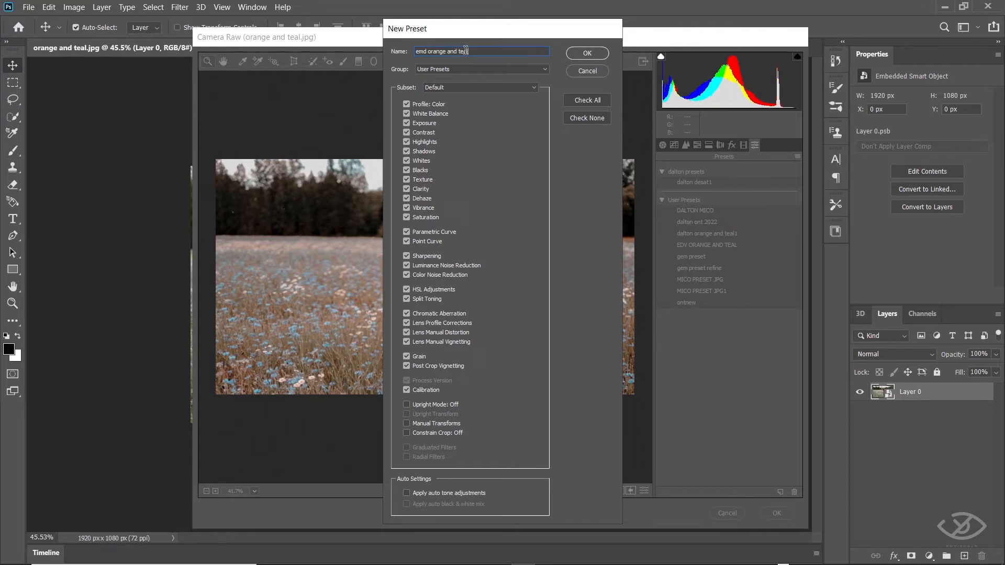
text(LUT)
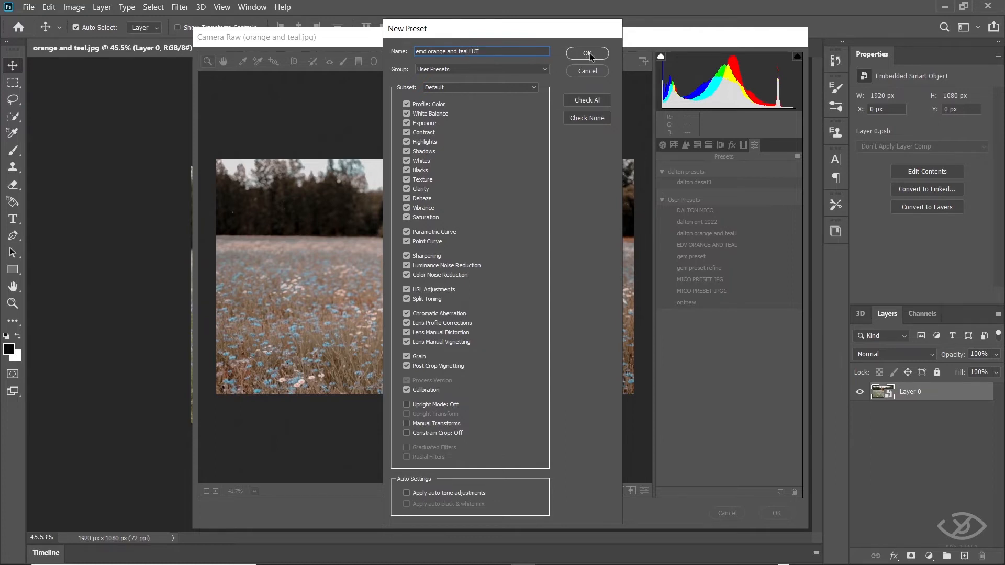
click(586, 53)
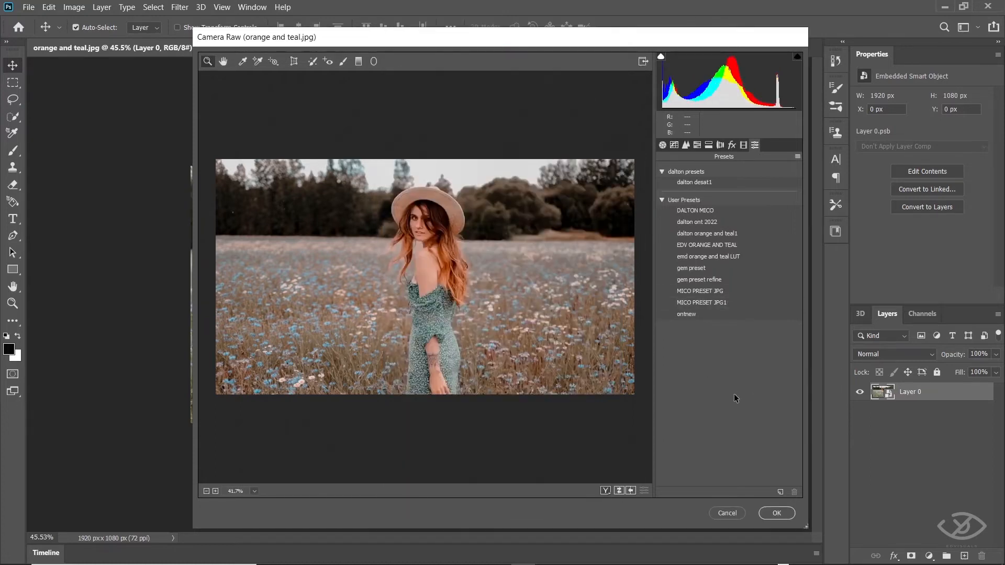
- Preview the EDV ORANGE AND TEAL and gem presets, then apply 'emd orange and teal LUT'
click(706, 245)
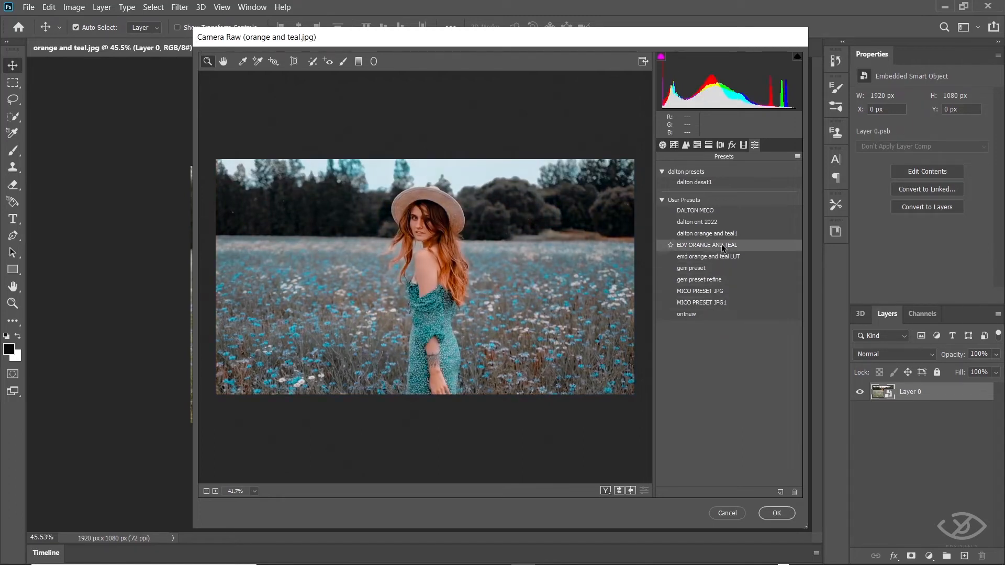
click(706, 244)
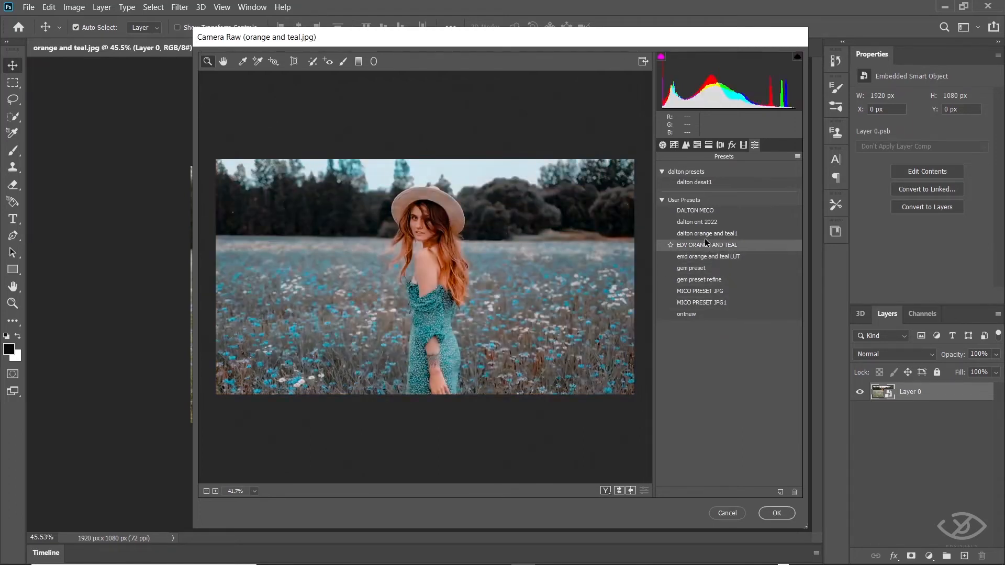
click(699, 280)
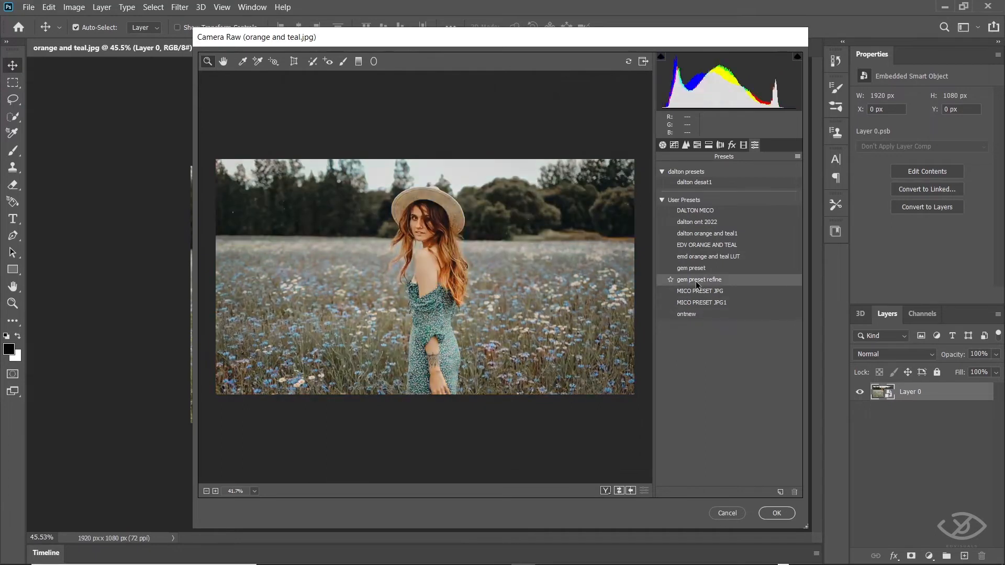
click(708, 257)
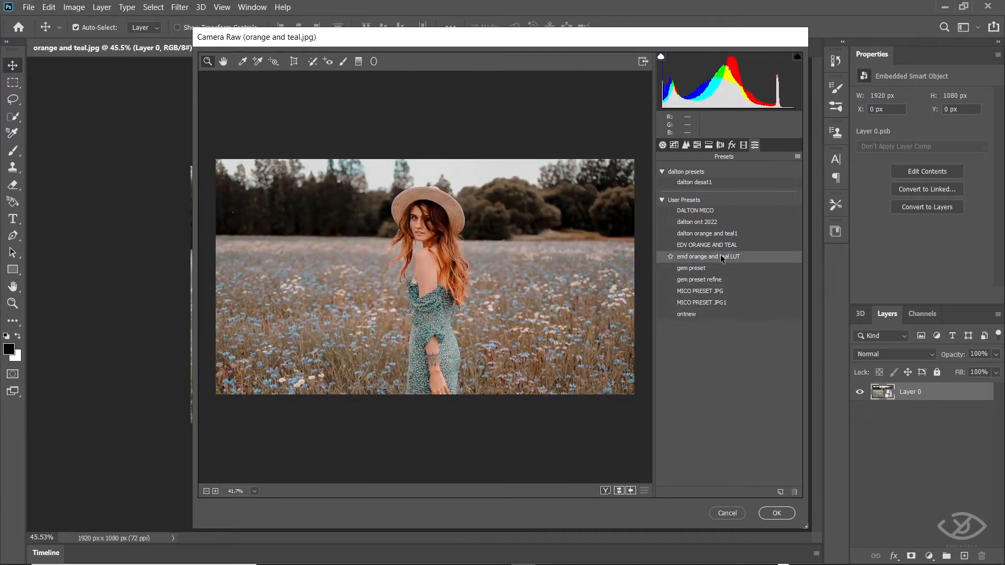
click(776, 513)
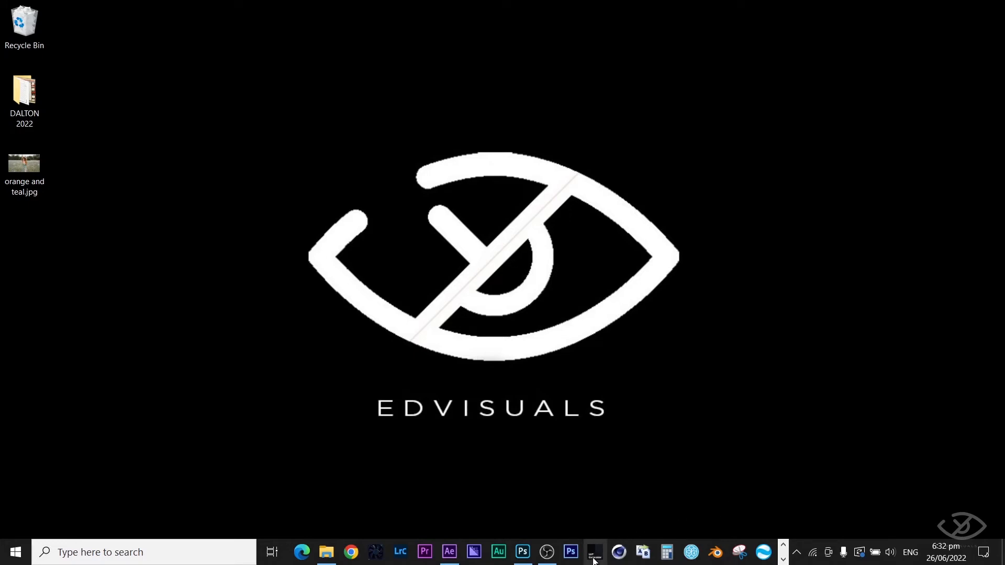
- Launch IWLTBAP LUT Generator and save a neutral HALD image to the Desktop
click(593, 551)
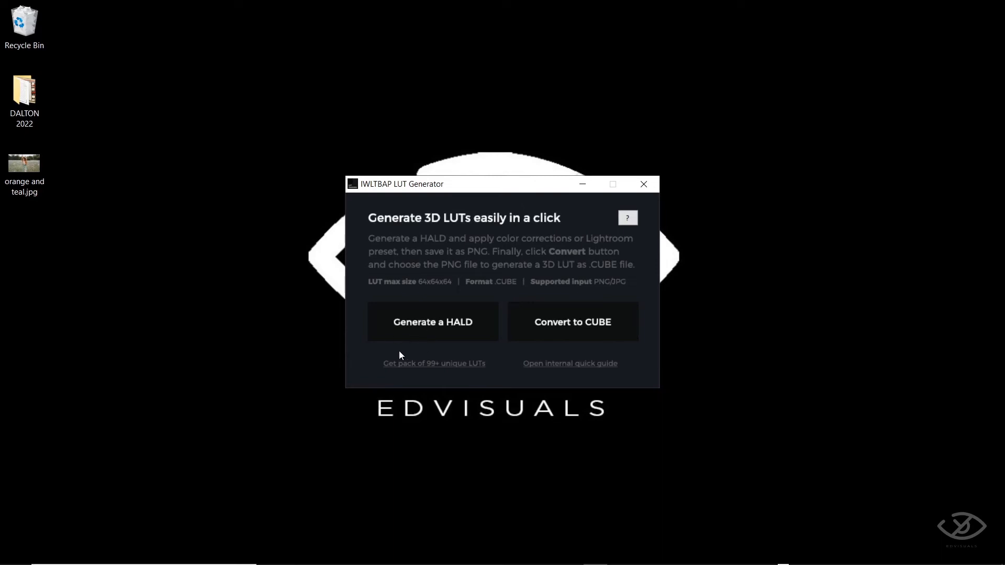
mouse_move(432, 335)
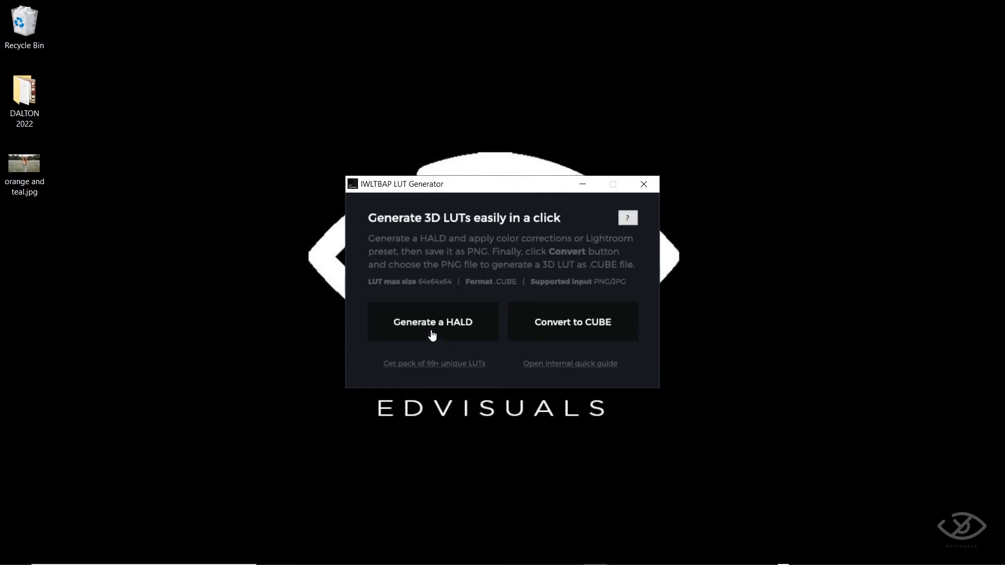
click(431, 322)
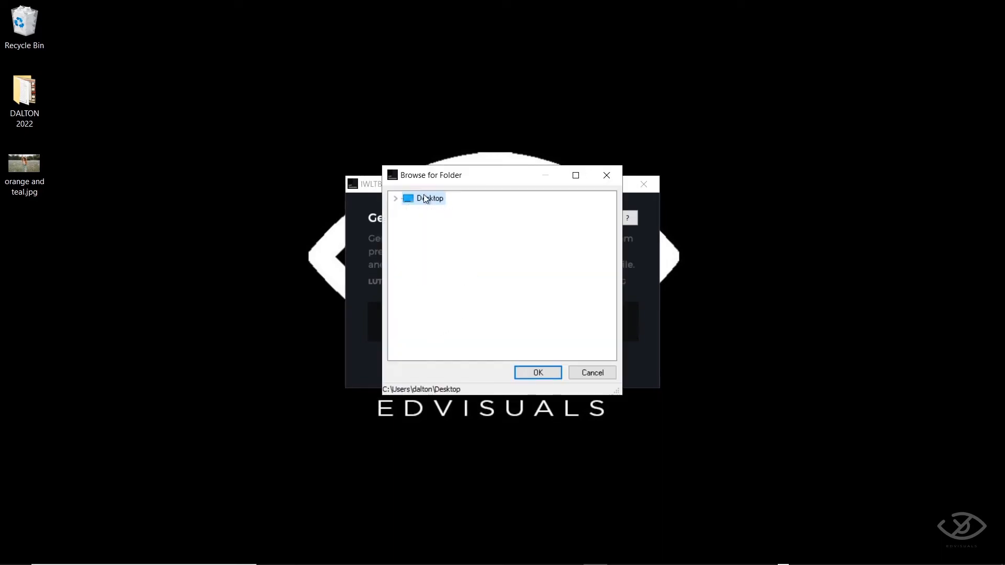
click(591, 372)
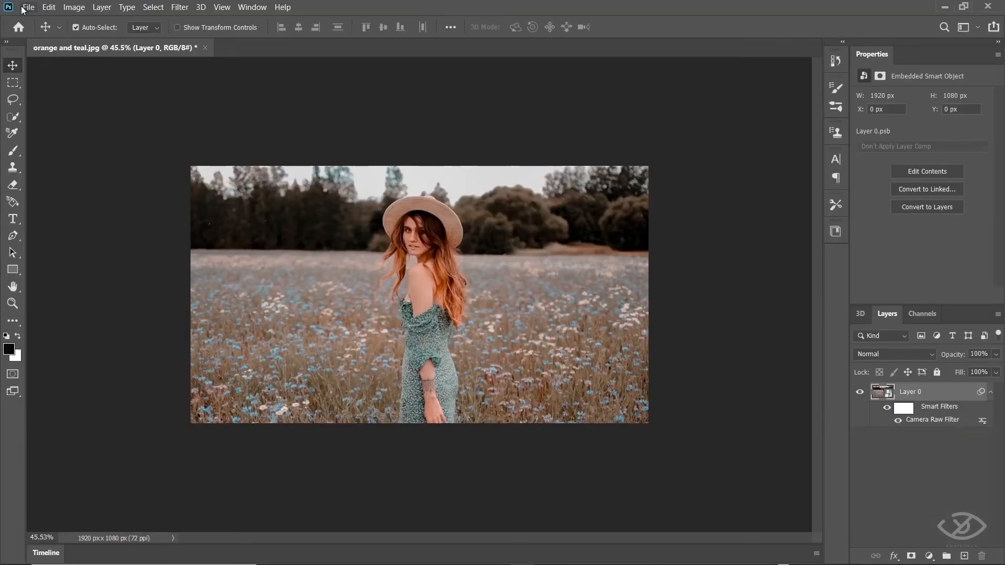
- Open Neutral-125.png from the Desktop as its own document beside the photo
click(28, 7)
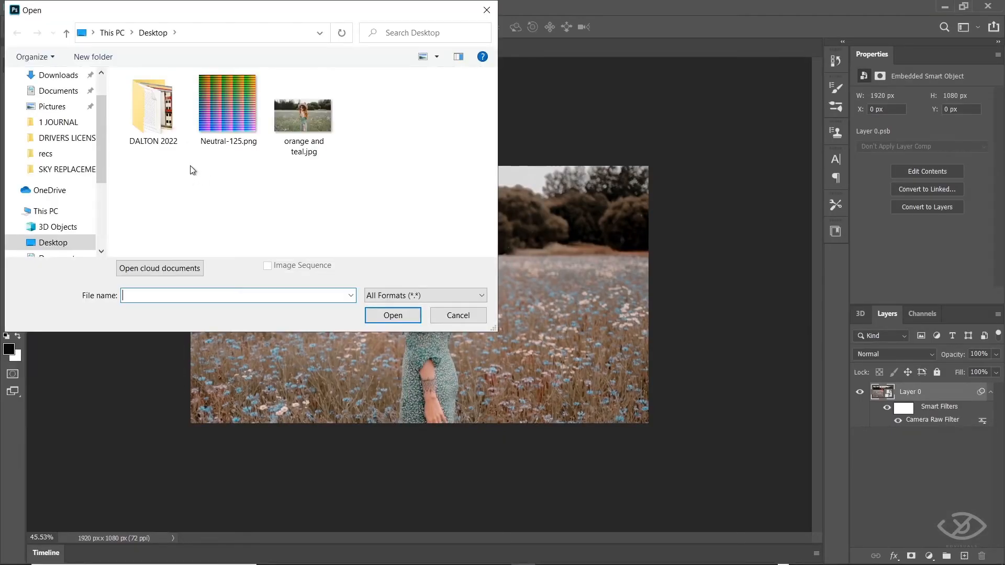
click(228, 103)
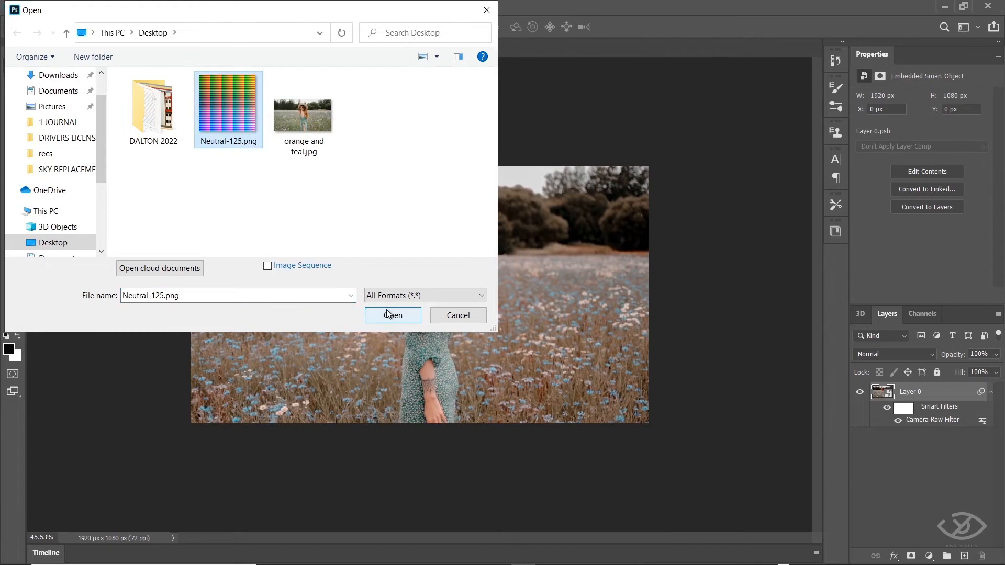
click(391, 314)
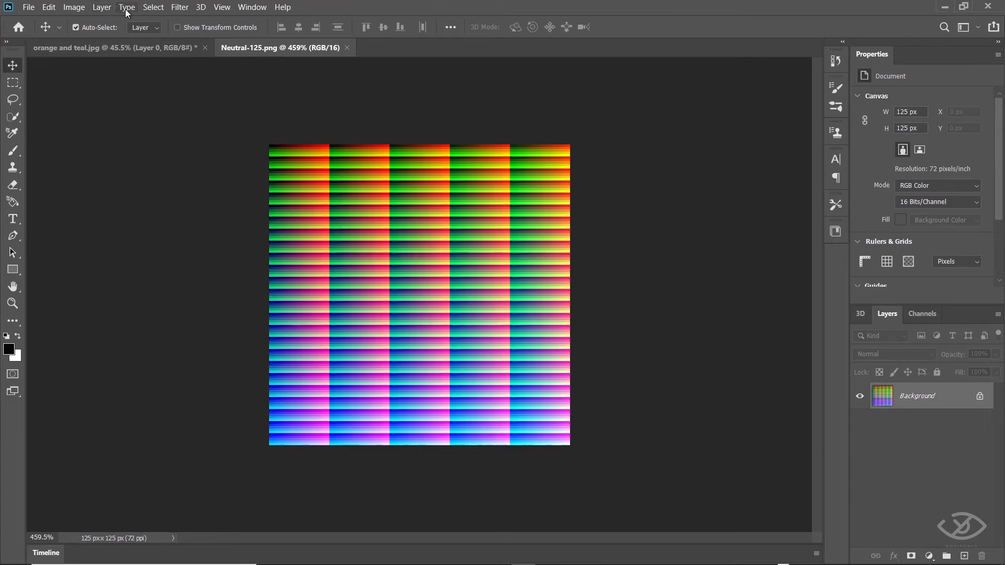
click(179, 7)
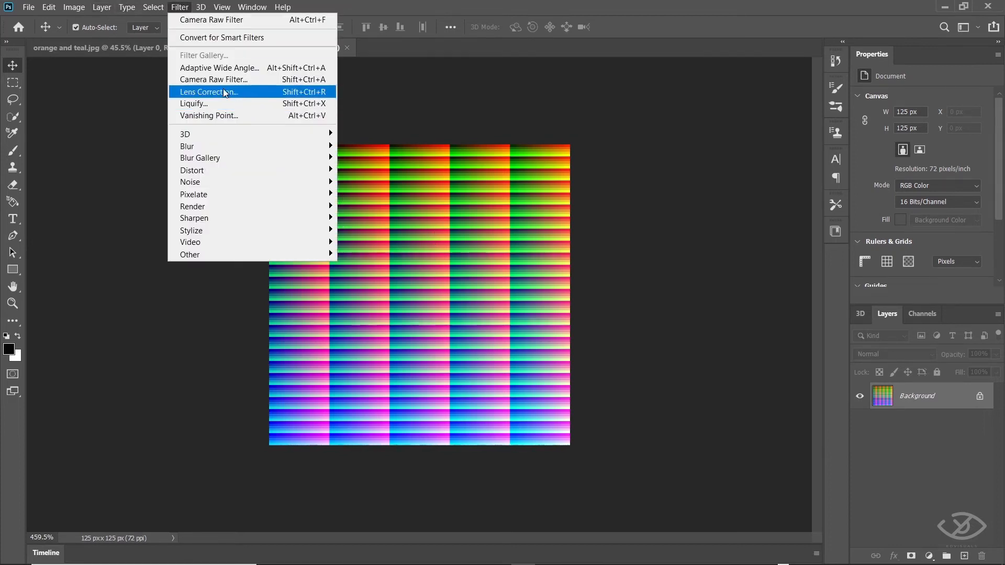
- Grade the HALD with the emd orange and teal LUT Camera Raw preset, then quit without saving
click(211, 20)
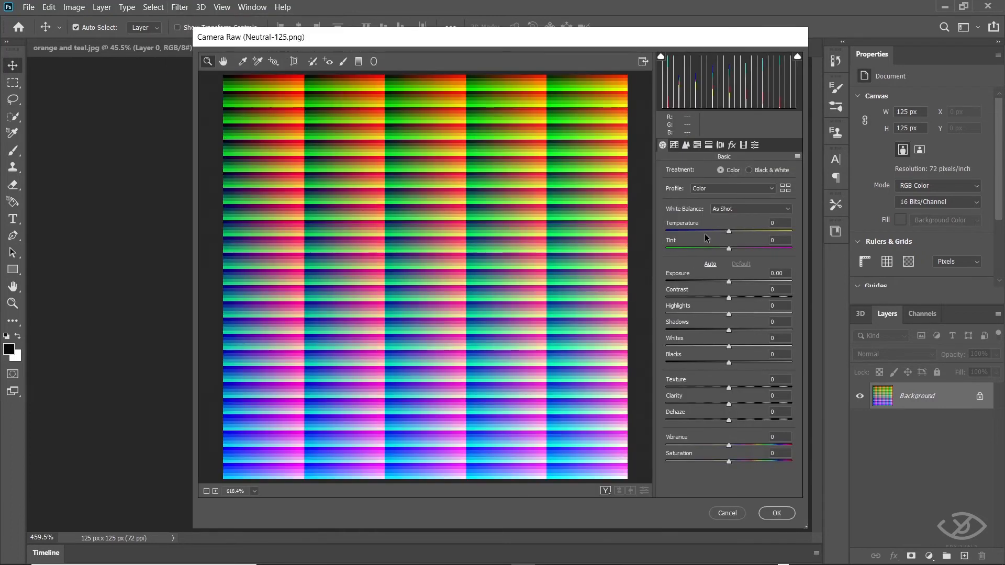
click(754, 145)
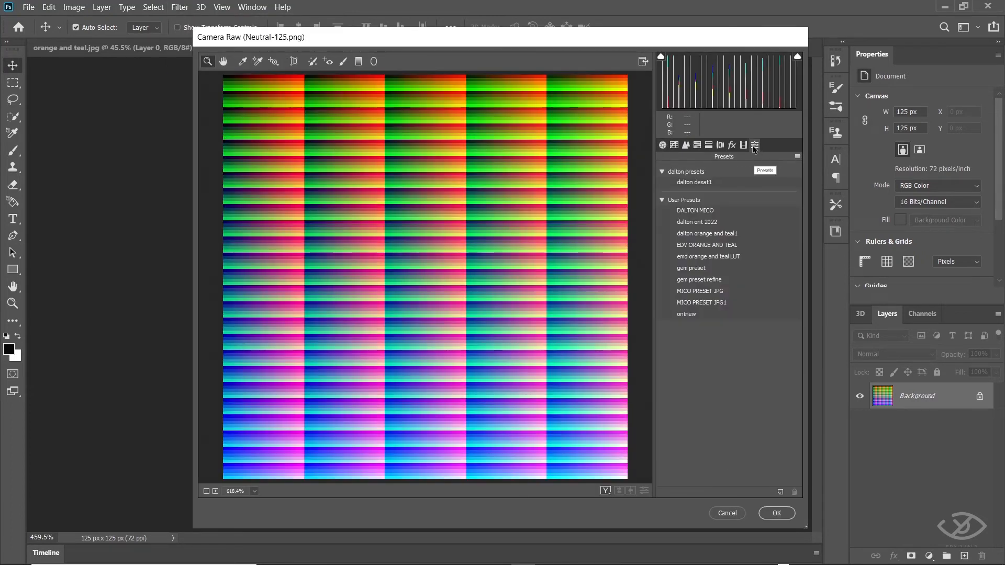
click(701, 303)
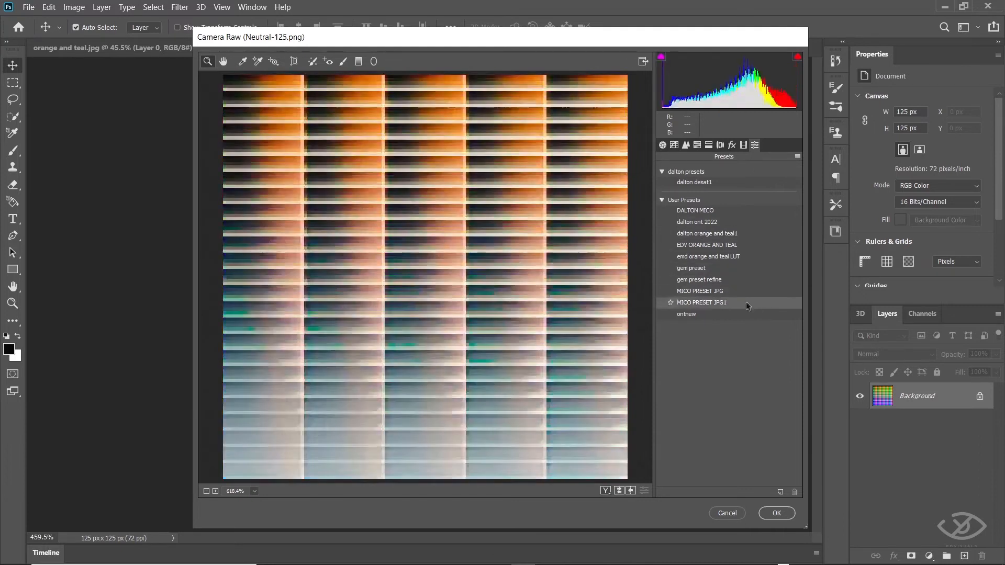
click(708, 256)
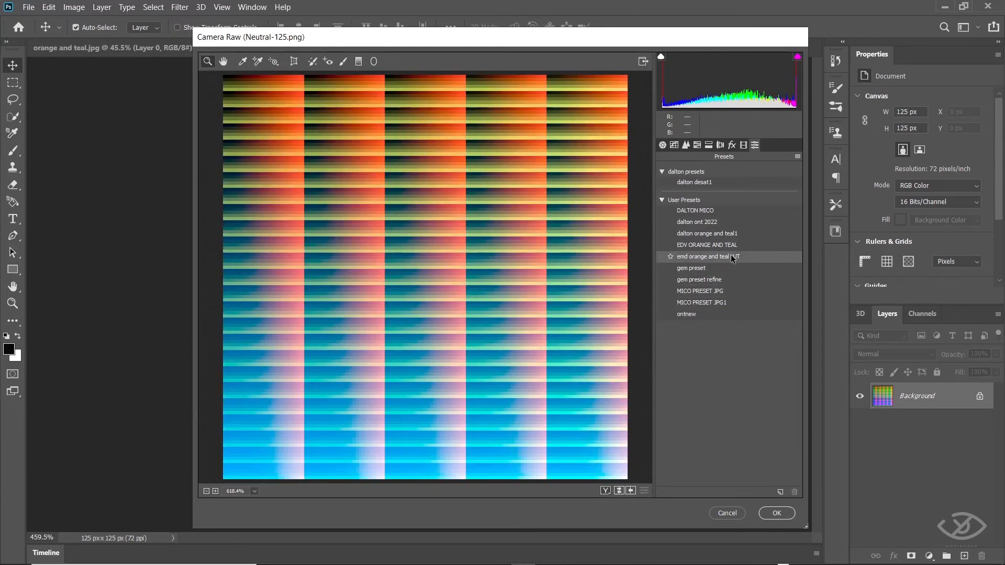
click(776, 513)
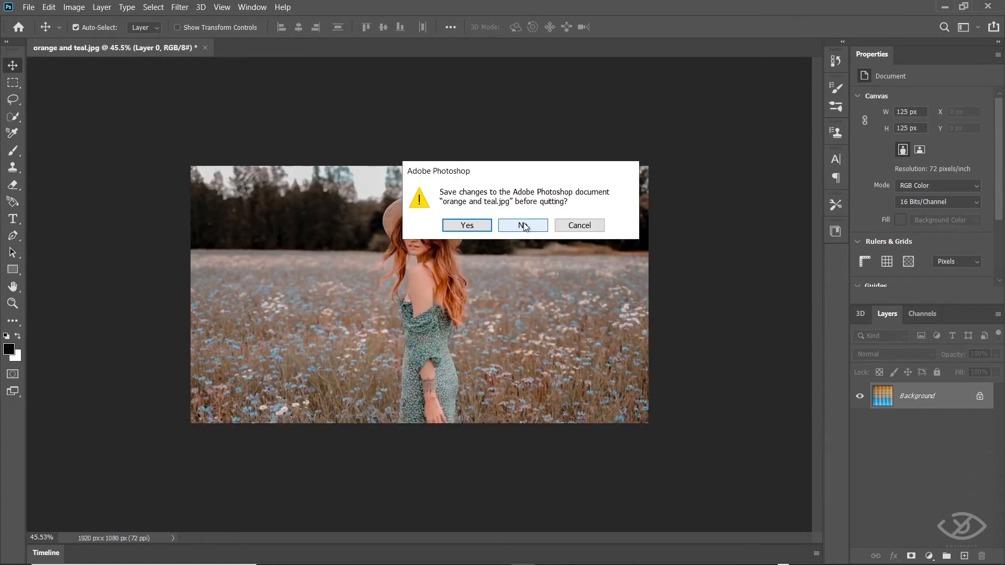
click(523, 225)
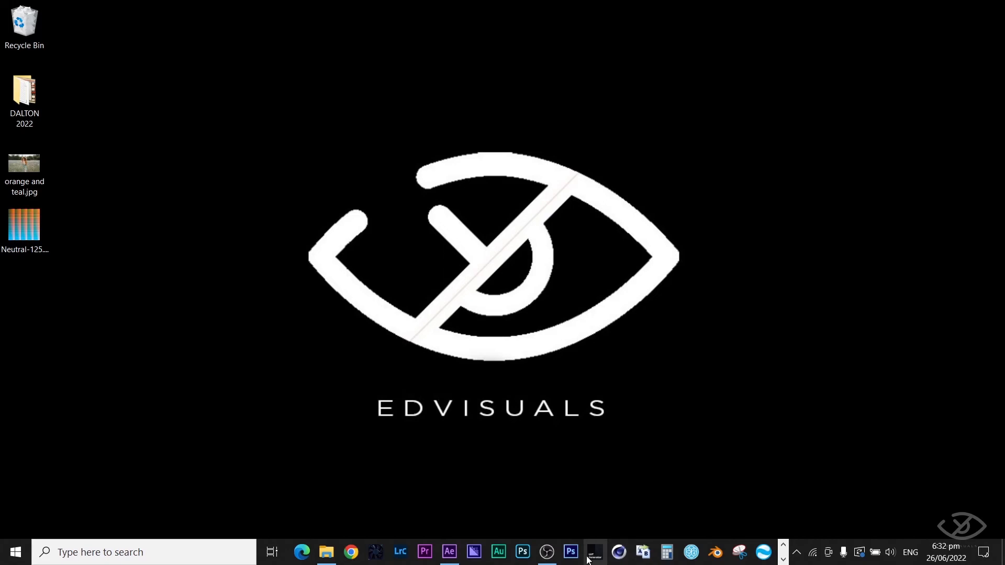
- Rename the graded HALD to EMD ORANGE AND TEAL LUT, convert it to .cube, and close the generator
click(592, 551)
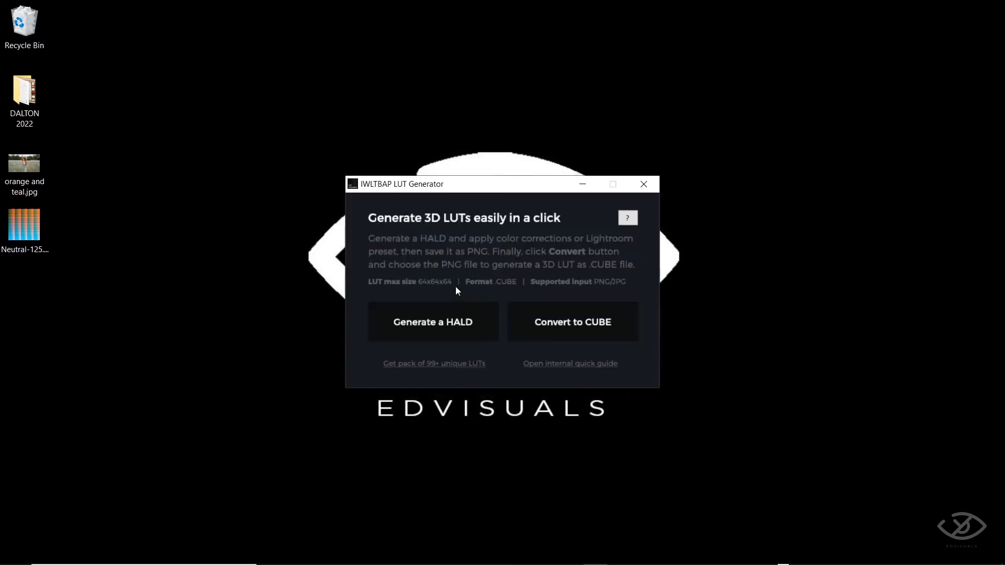
mouse_move(570, 327)
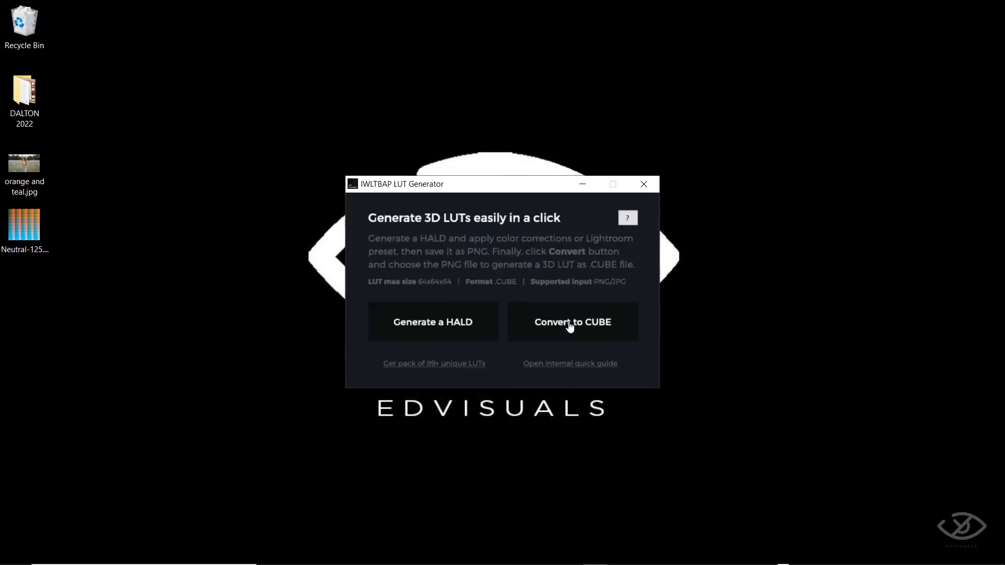
click(572, 322)
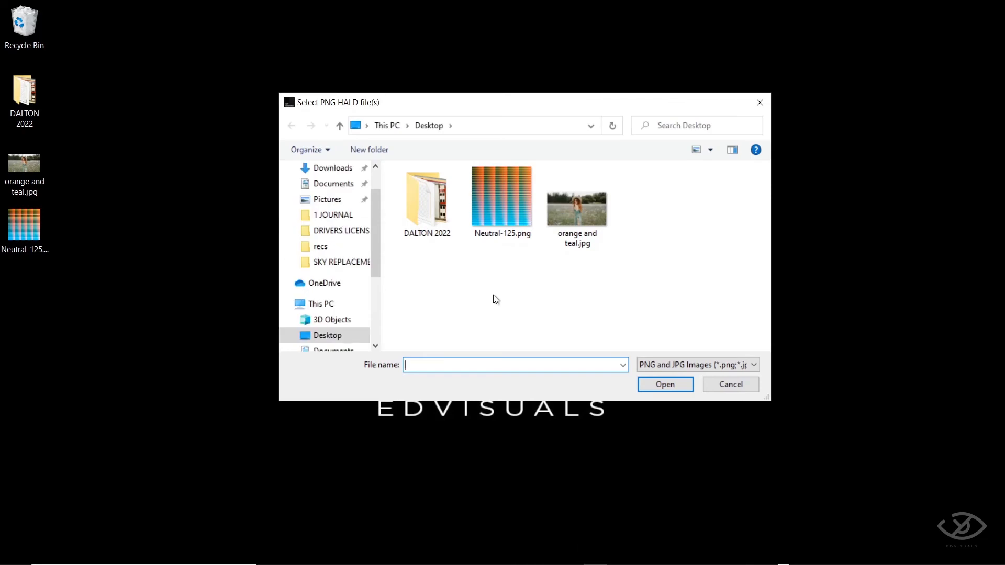
click(502, 195)
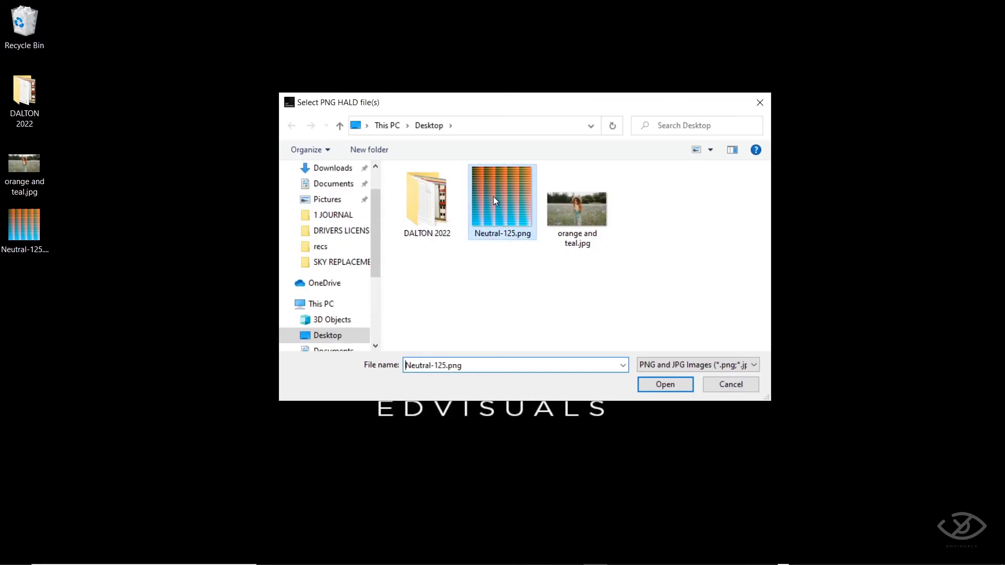
right_click(501, 200)
text(EMD ORANGE AND TEAL LUT)
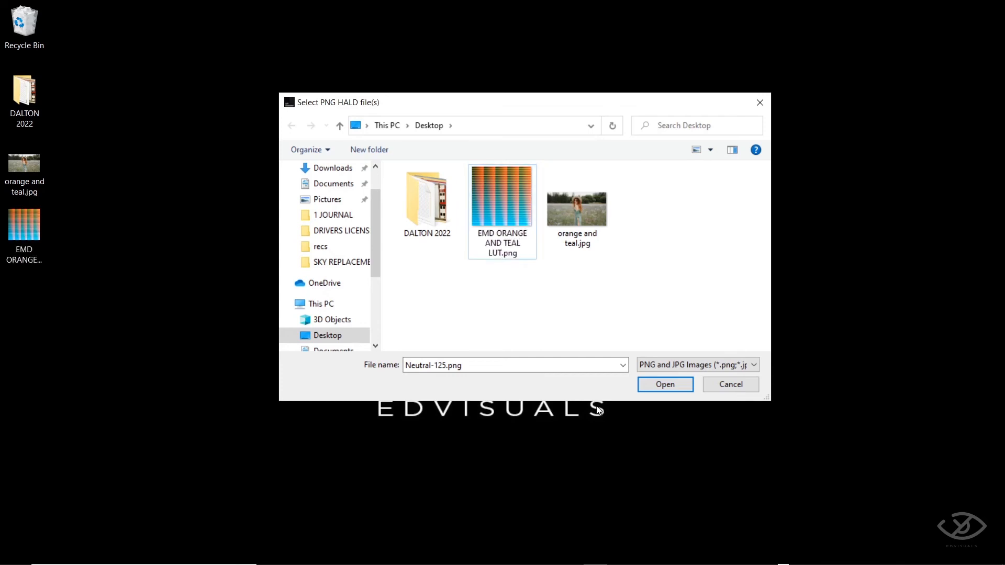
click(665, 384)
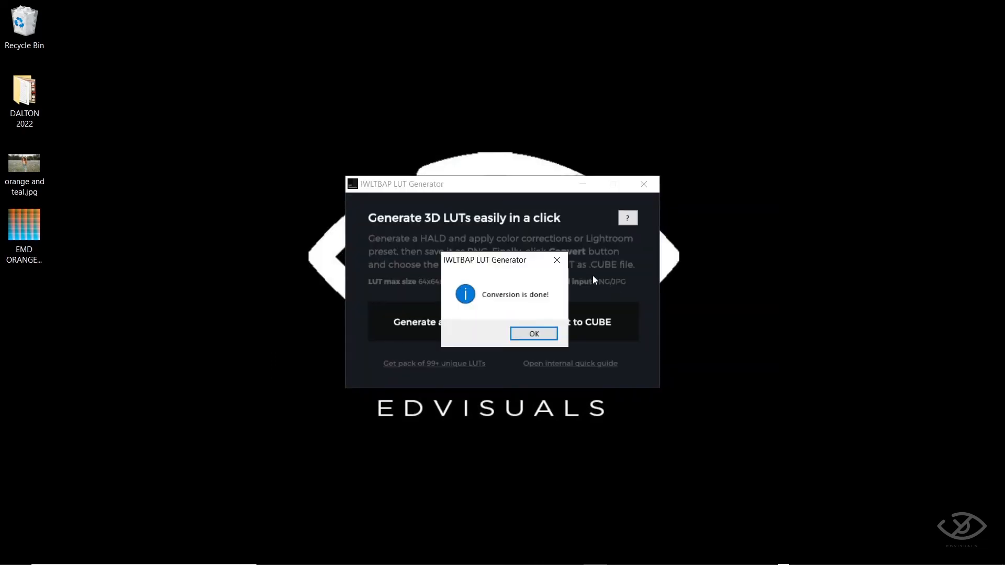
click(534, 333)
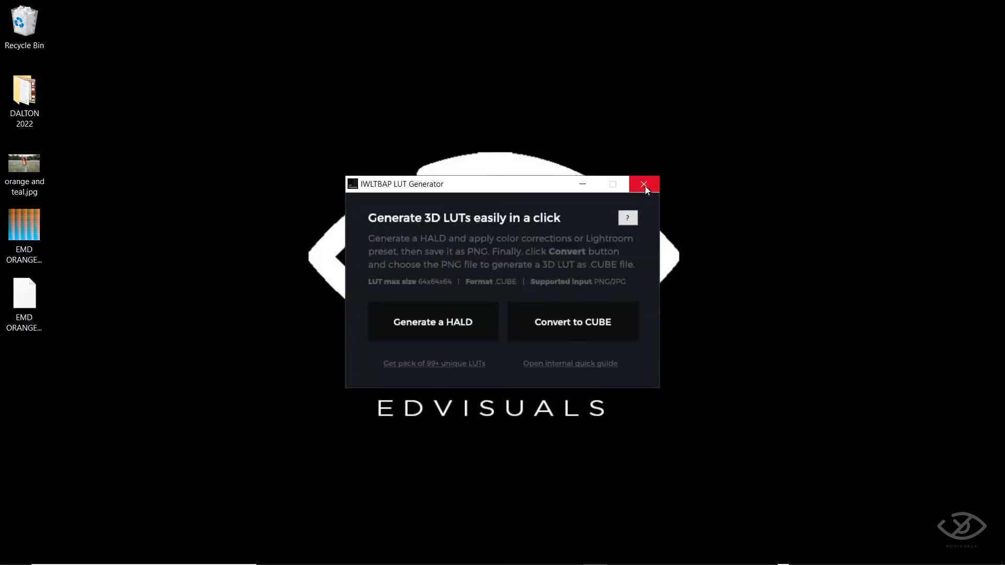
click(643, 185)
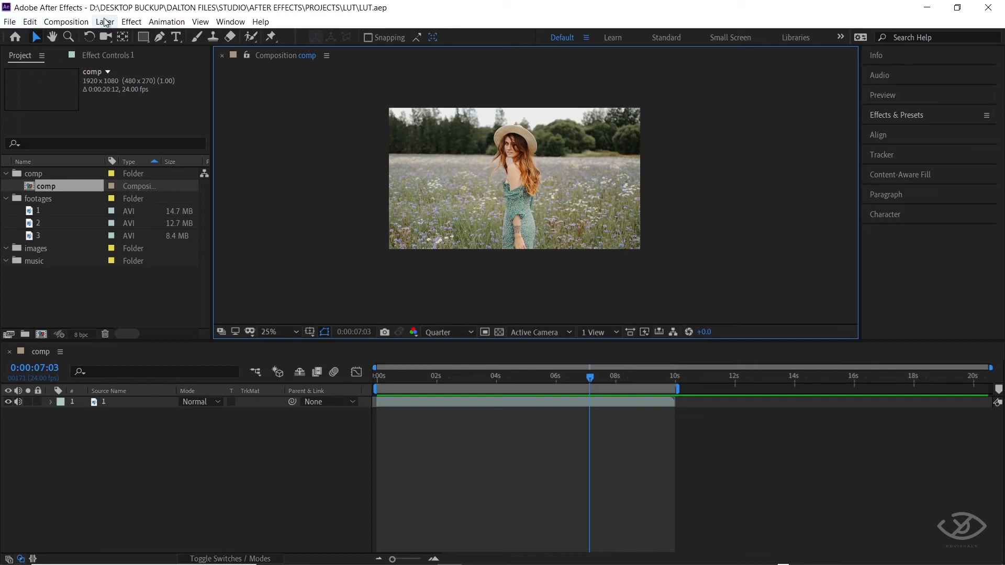
- Add an adjustment layer above the footage and search Effects & Presets for 'lume'
click(104, 21)
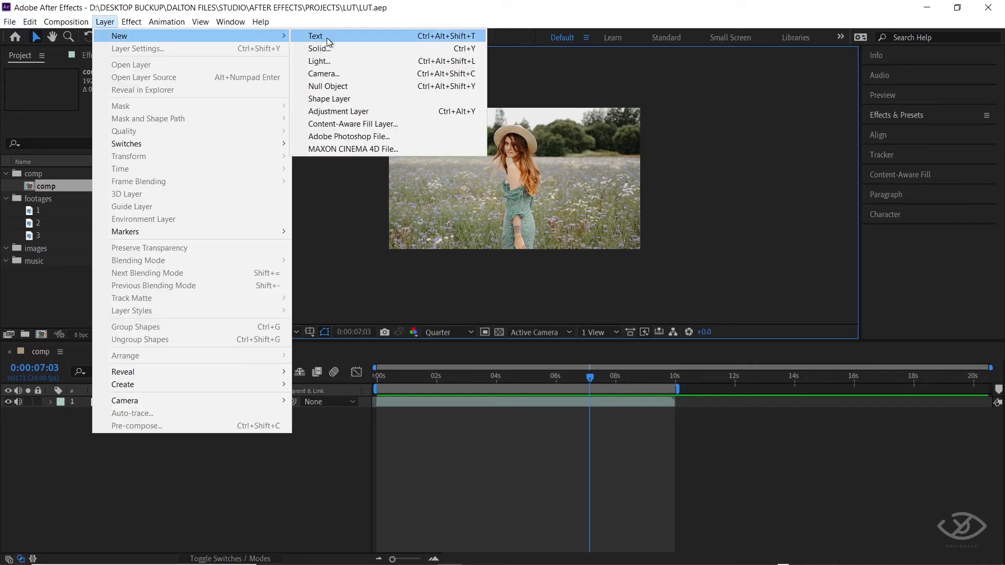
click(338, 111)
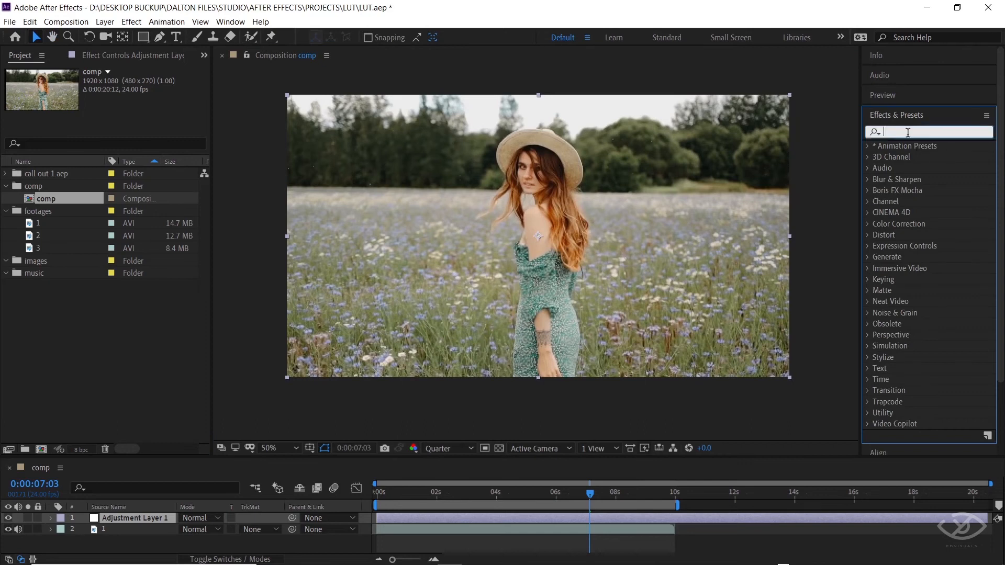
text(lumetr)
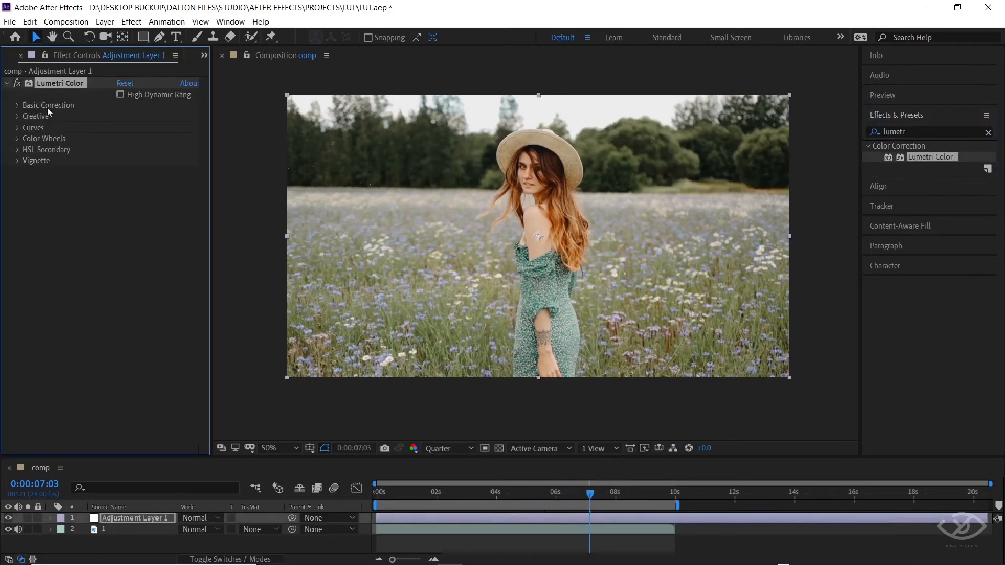
- Load EMD ORANGE AND TEAL LUT.cube from the Desktop as Lumetri Color's Creative look
click(36, 116)
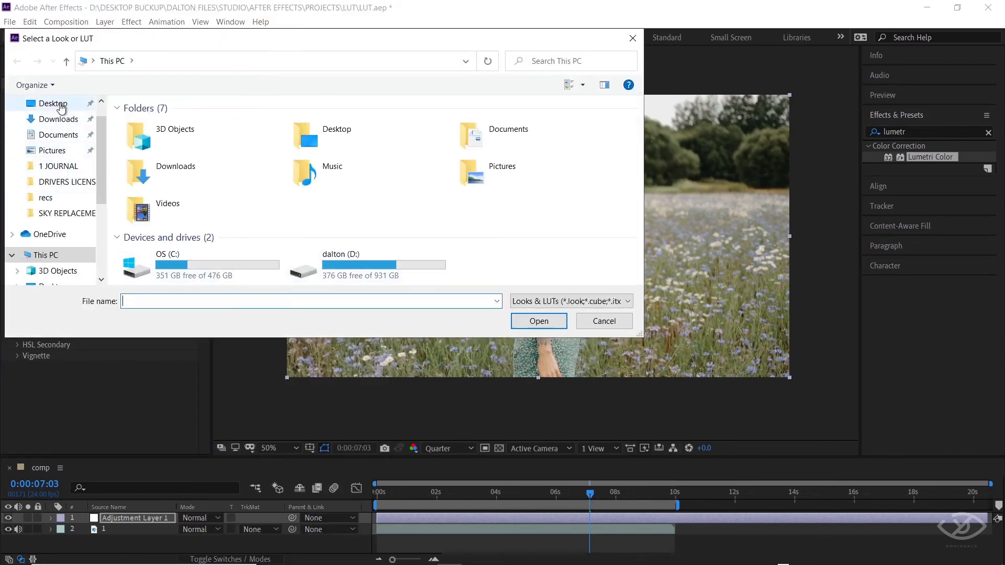
click(52, 103)
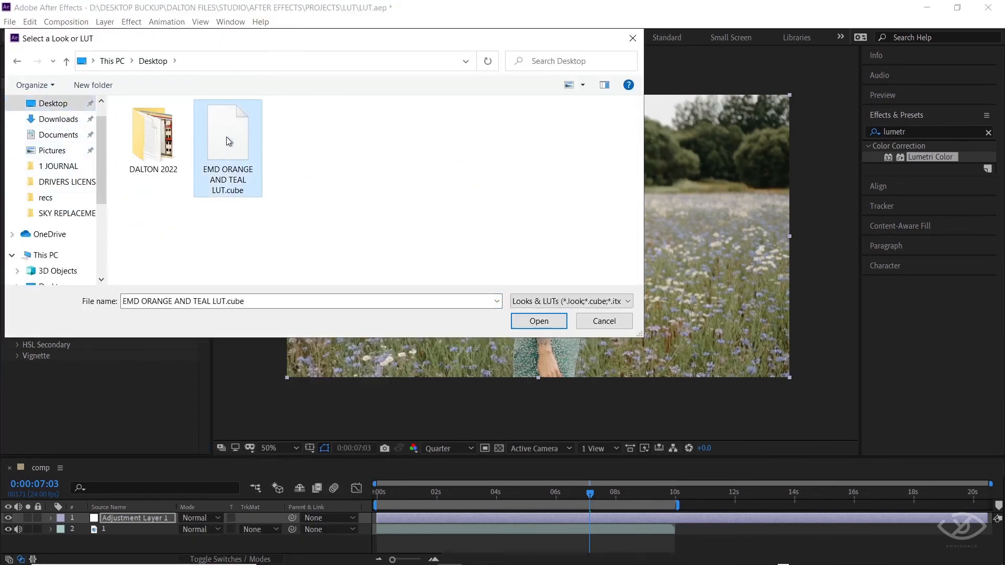
click(539, 321)
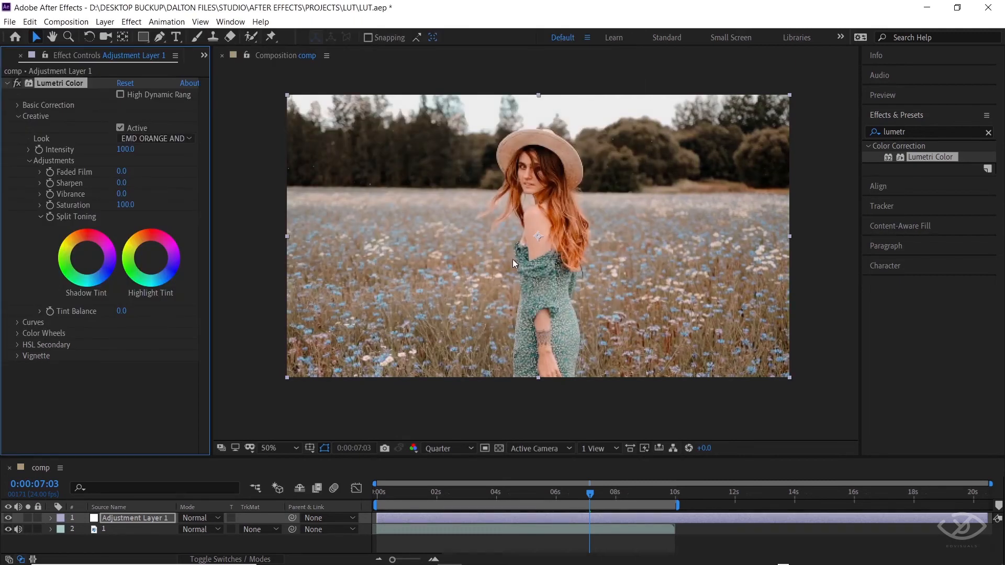
mouse_move(518, 474)
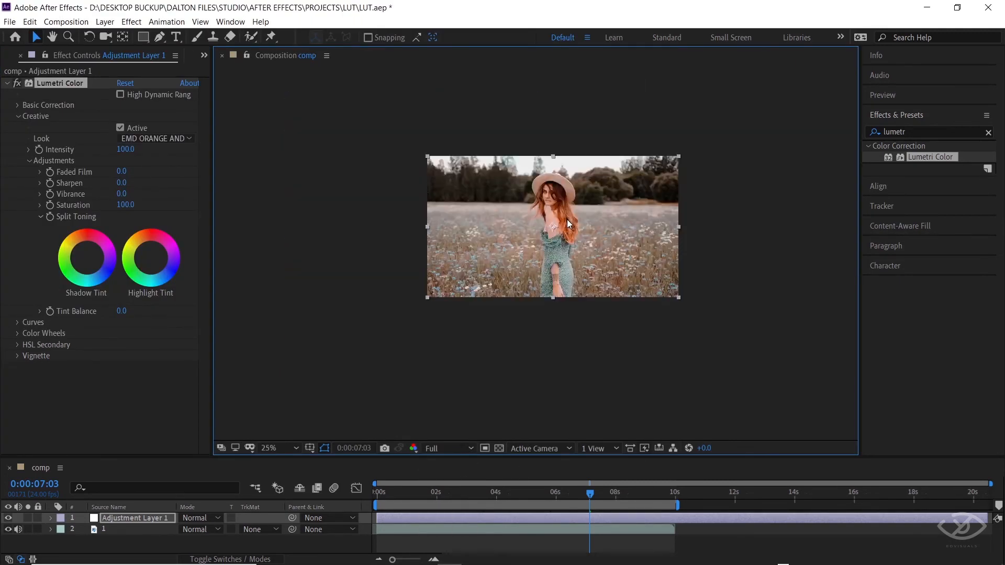
- Compare the footage with and without the look and set preview resolution to Half
click(268, 448)
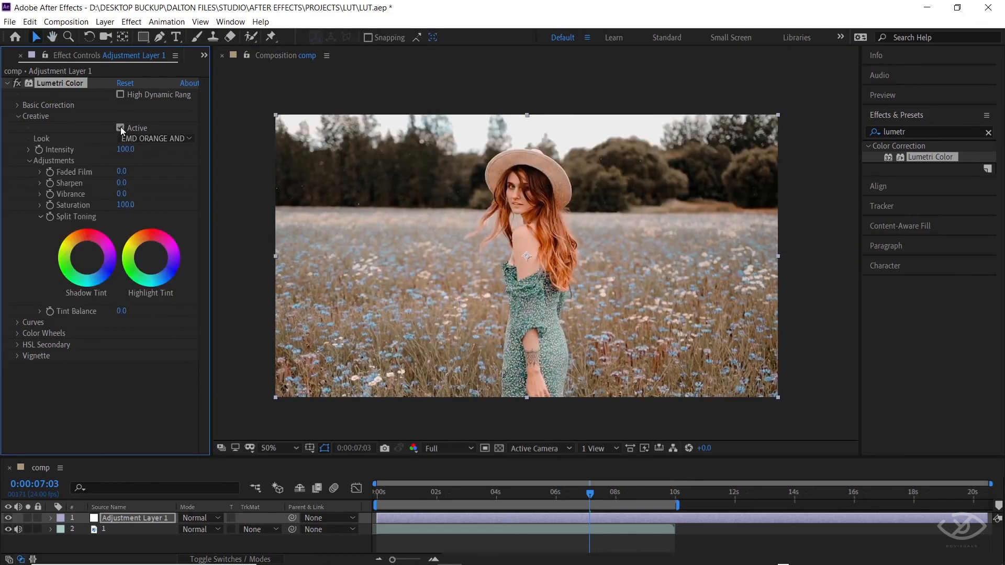
click(120, 127)
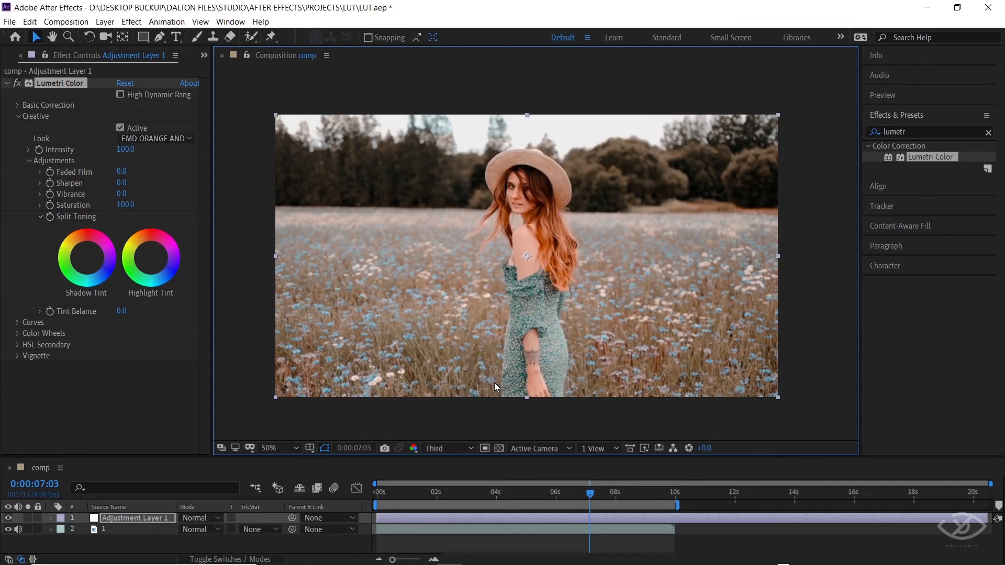
click(444, 448)
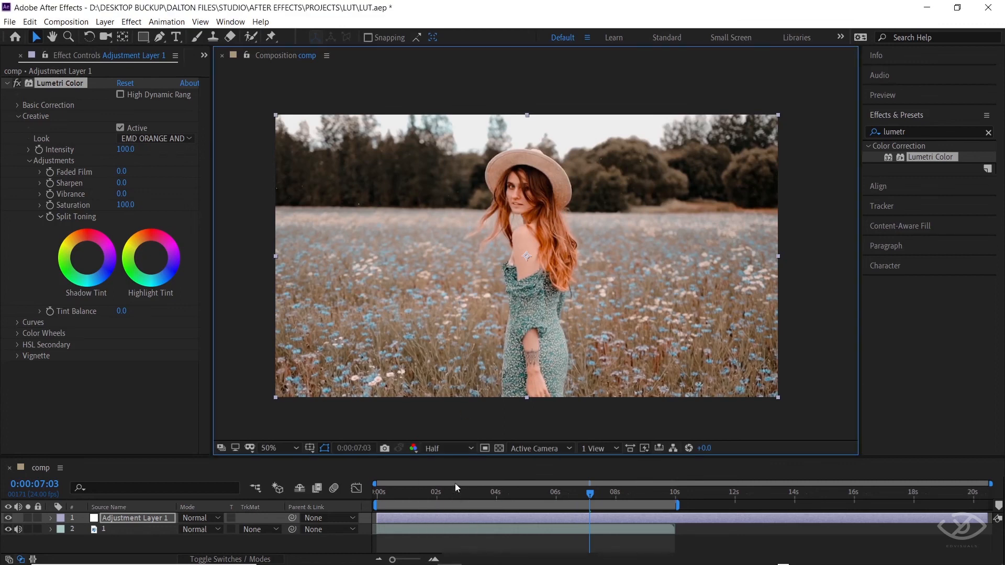